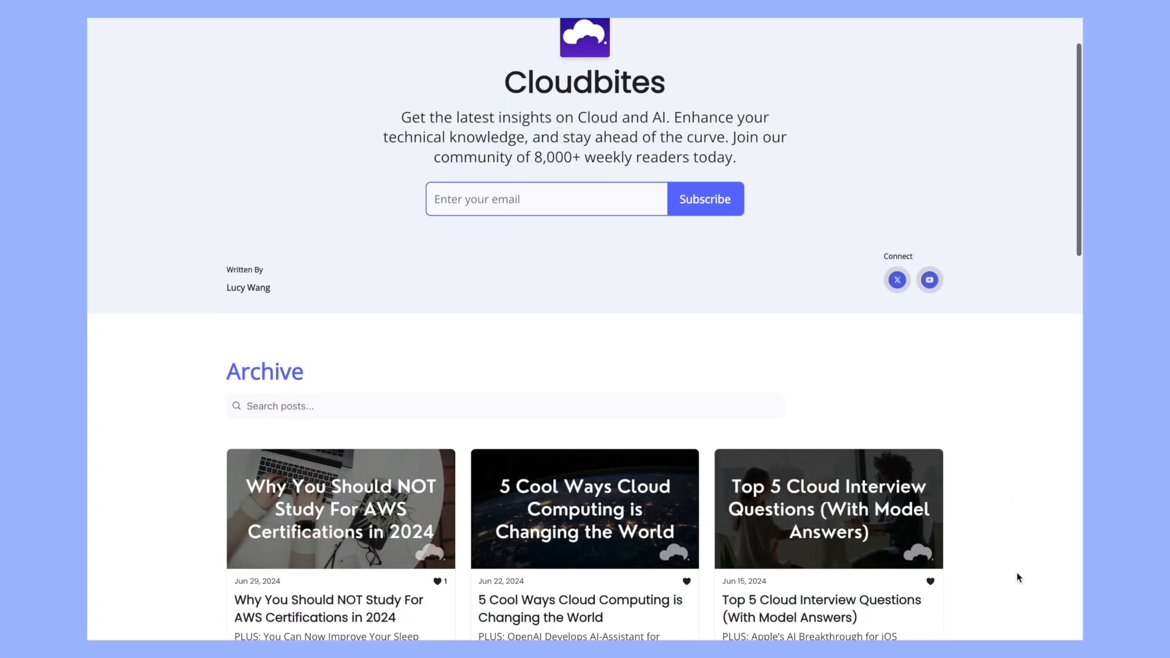
Step: Start a new PartyRock app from the home page's 'Build your own app'
{"action": "scroll", "scroll_direction": "down", "scroll_amount": 3}
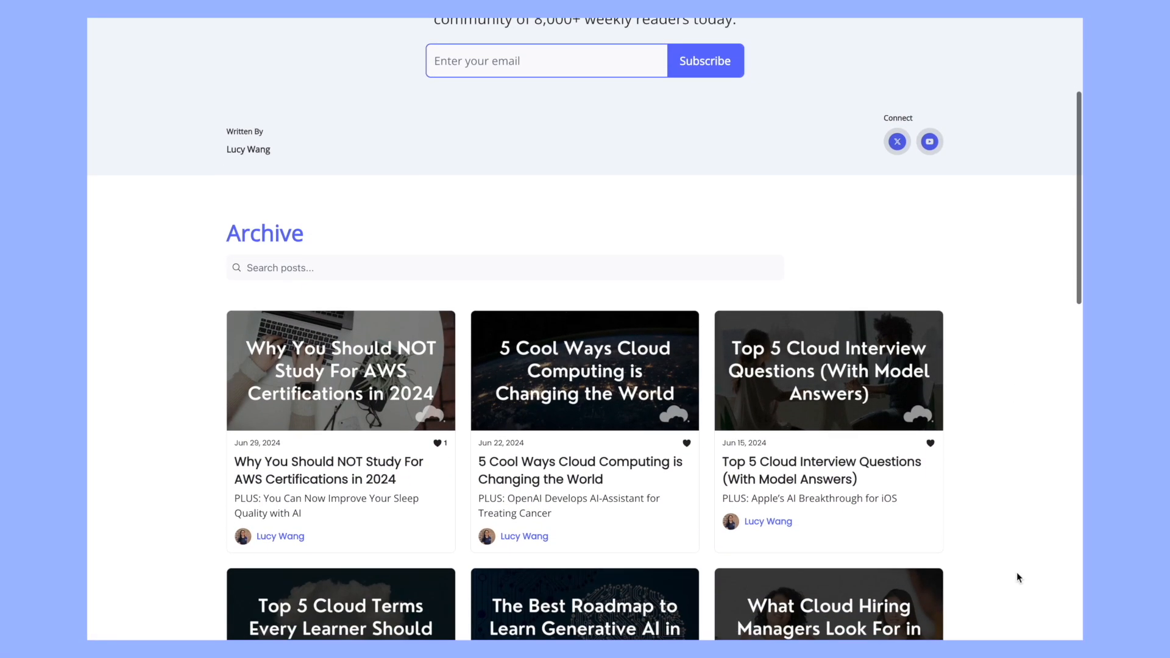
{"action": "scroll", "scroll_direction": "down", "scroll_amount": 3}
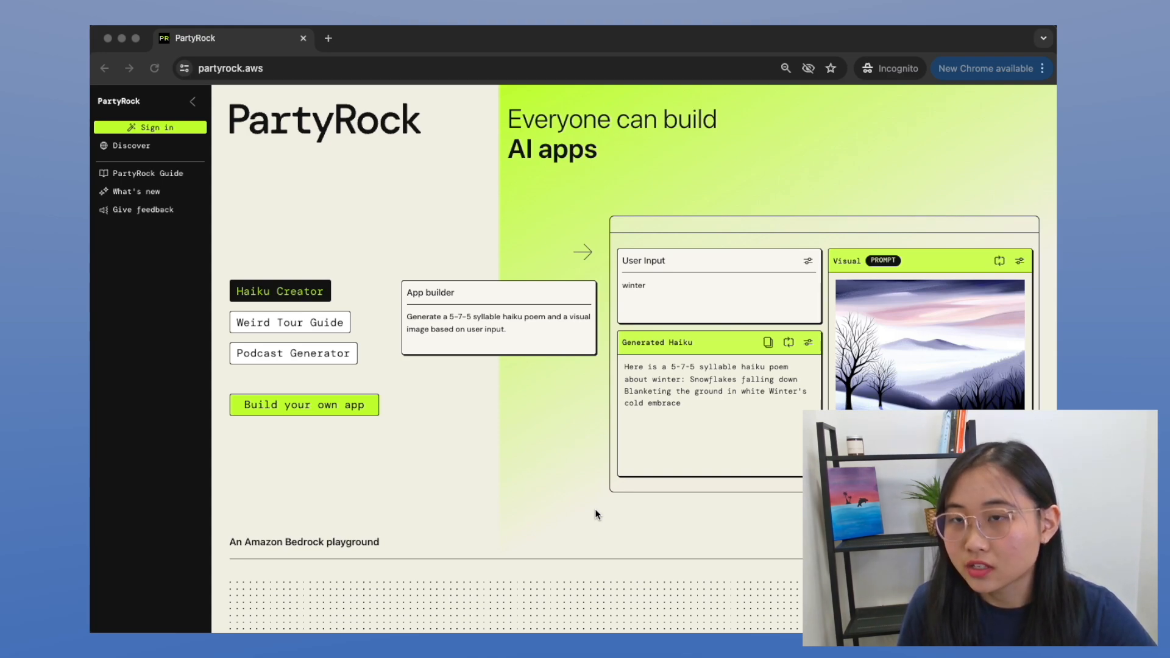
{"action": "left_click", "coordinate": [230, 68]}
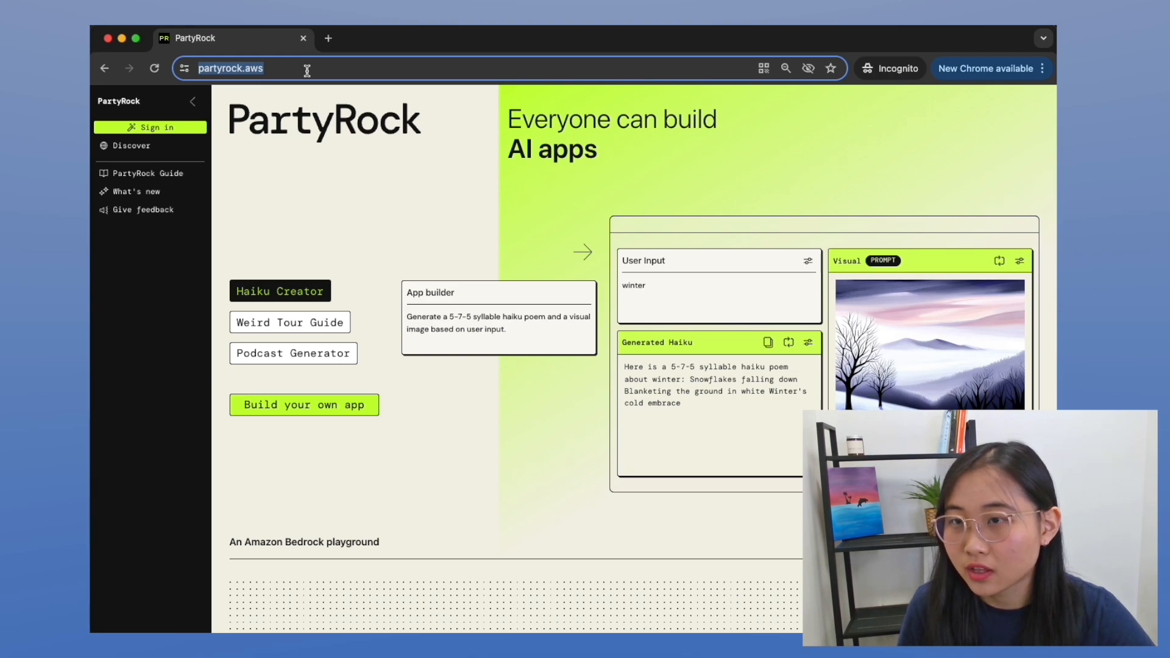
{"action": "mouse_move", "coordinate": [343, 411]}
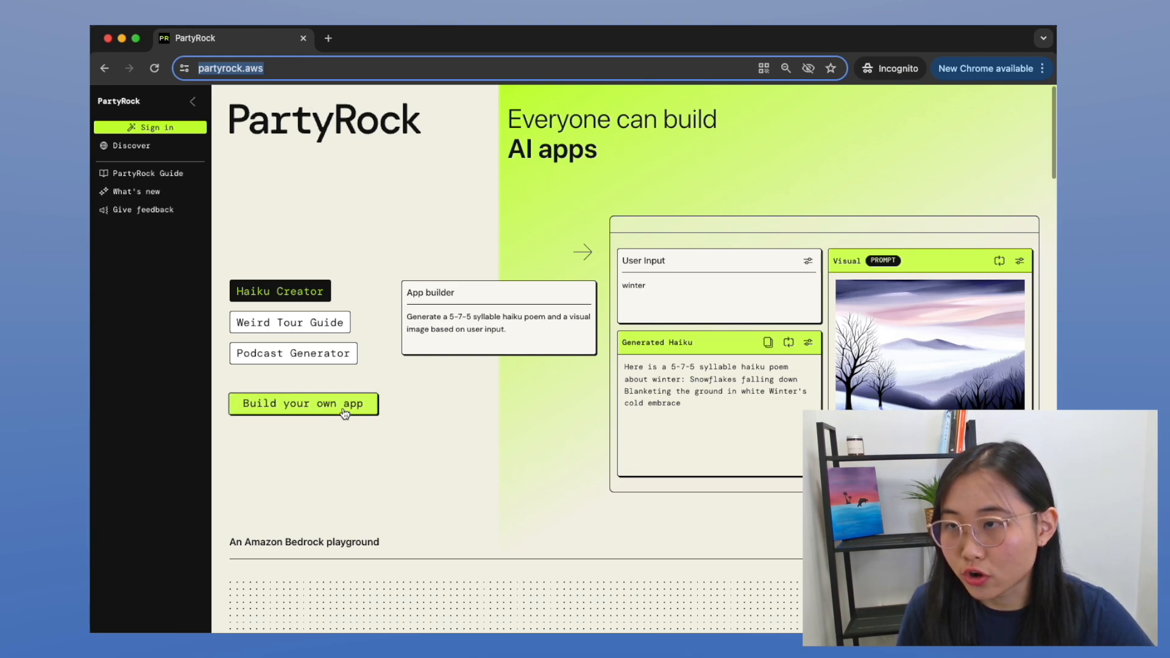
{"action": "left_click", "coordinate": [303, 404]}
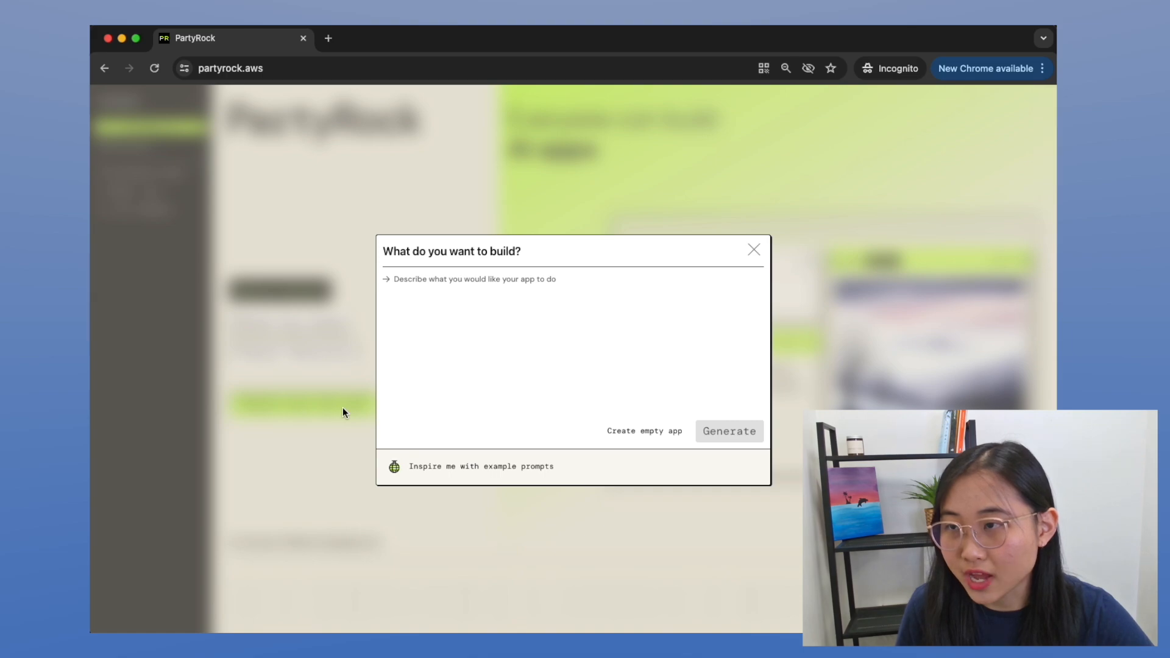
Step: Describe a Cloud Computing advisor app for project ideas, troubleshooting and cloud topic learning
{"action": "left_click", "coordinate": [434, 314]}
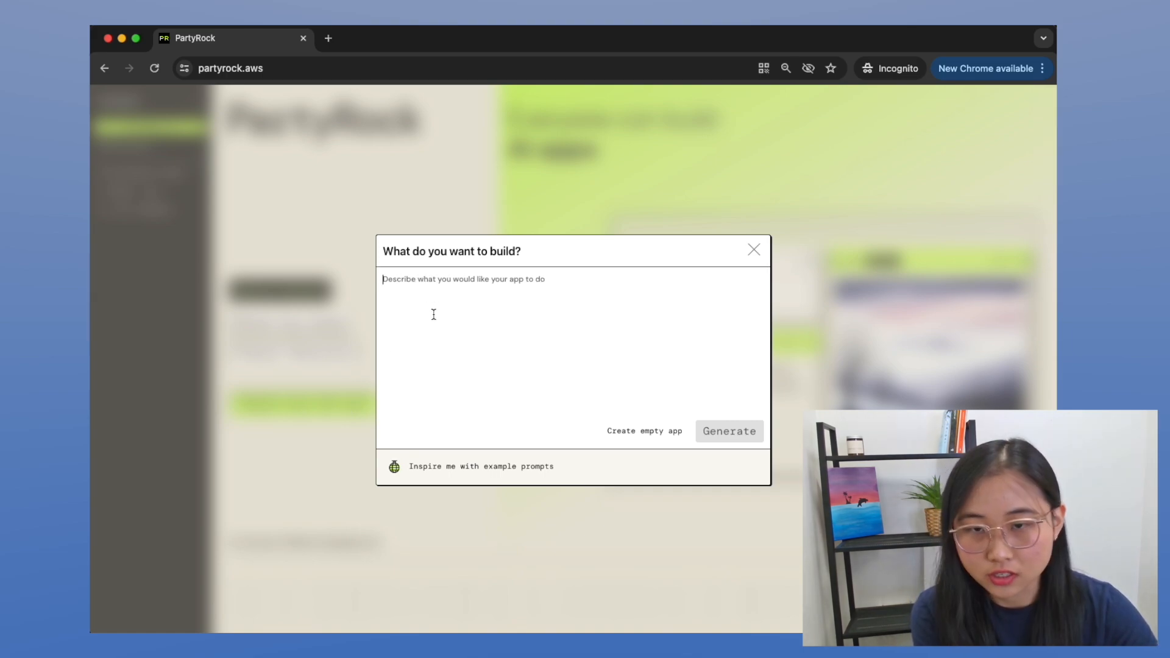
{"action": "type", "text": "Create a Cloud C"}
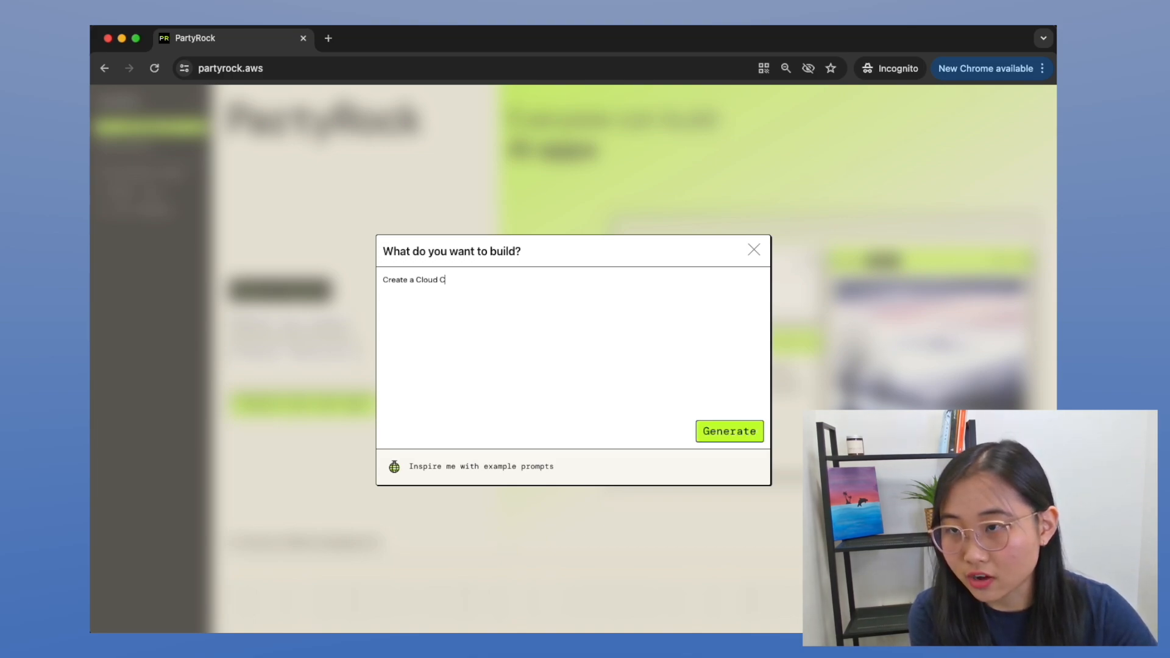
{"action": "type", "text": "omputing advis"}
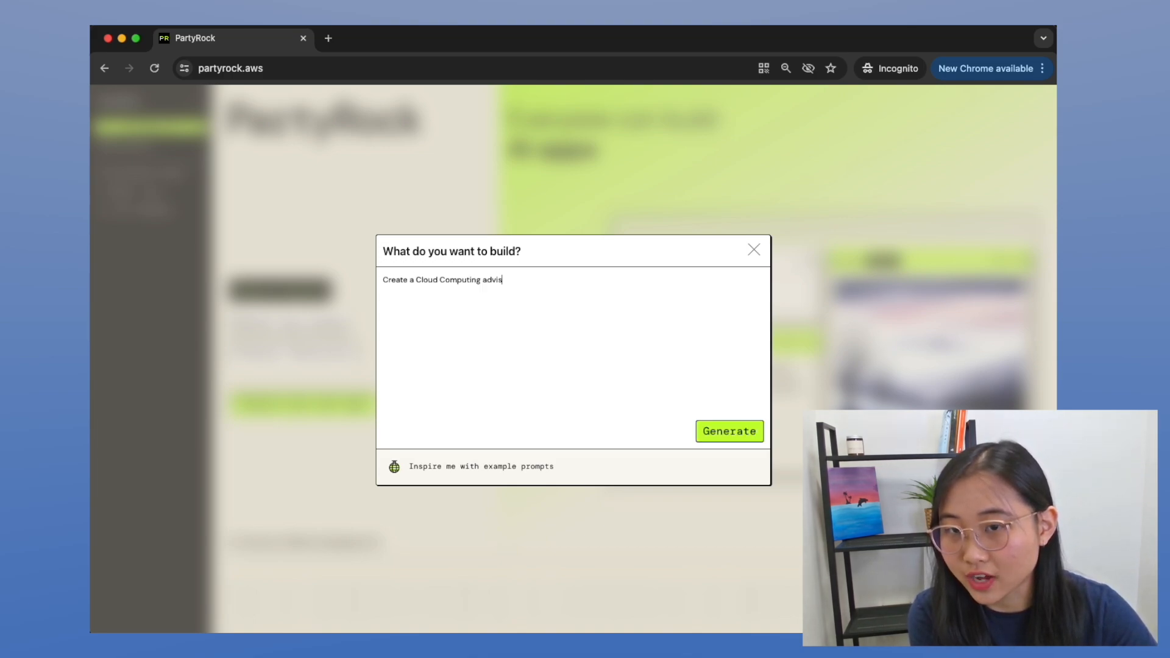
{"action": "type", "text": "or application"}
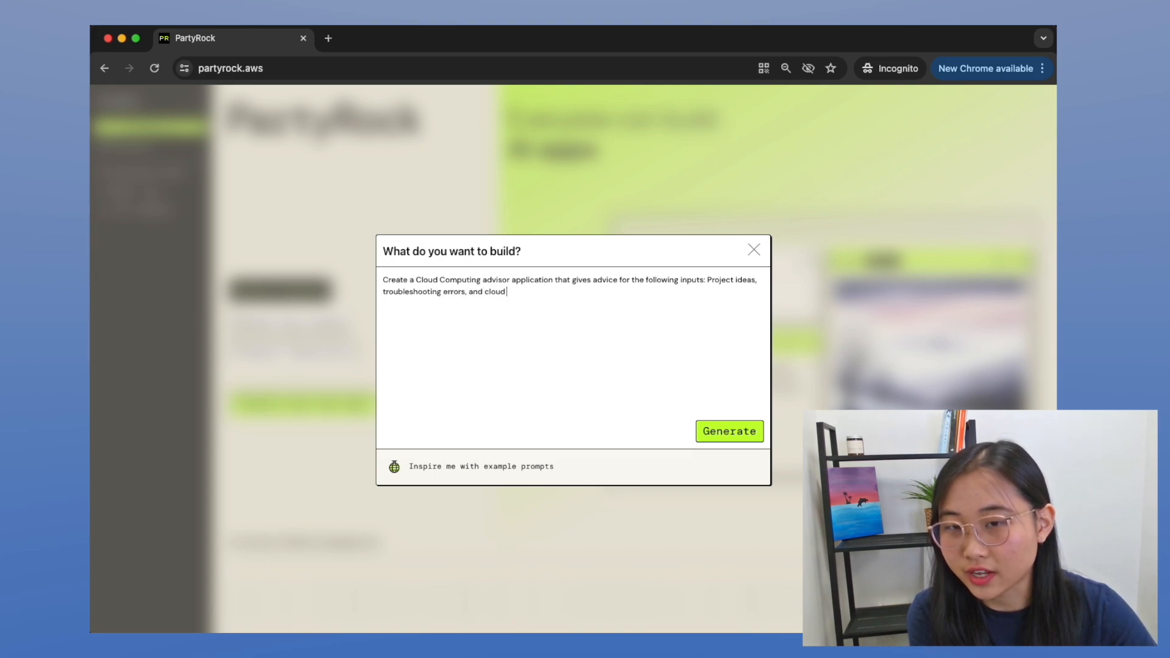
{"action": "type", "text": "topic learning ad"}
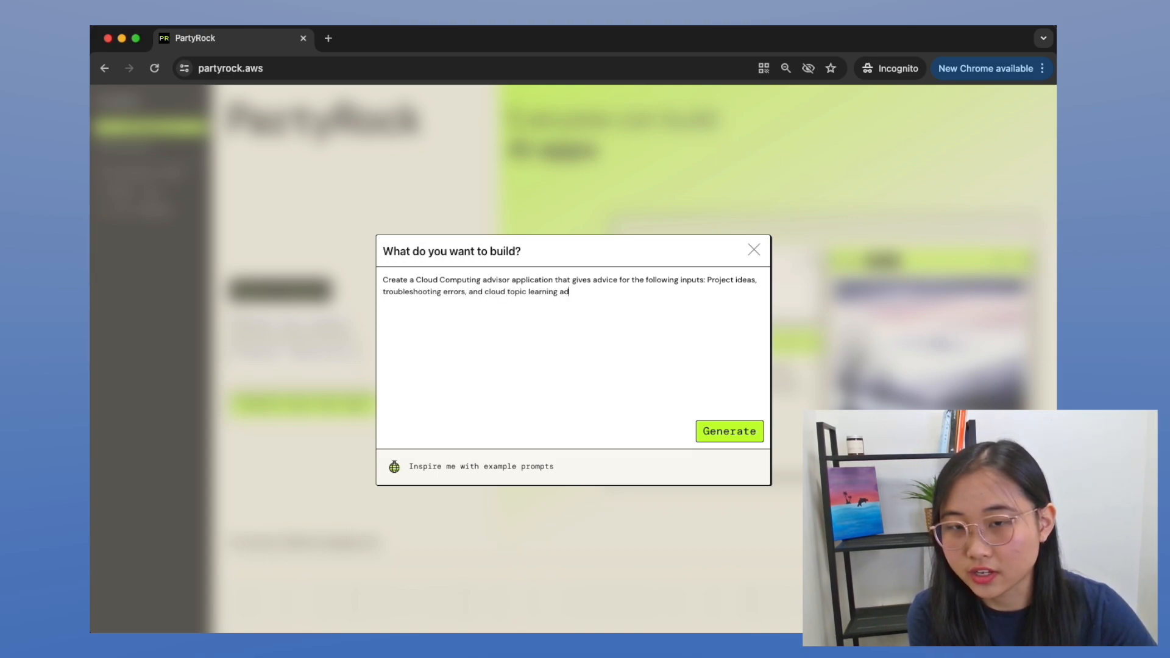
{"action": "type", "text": "visor"}
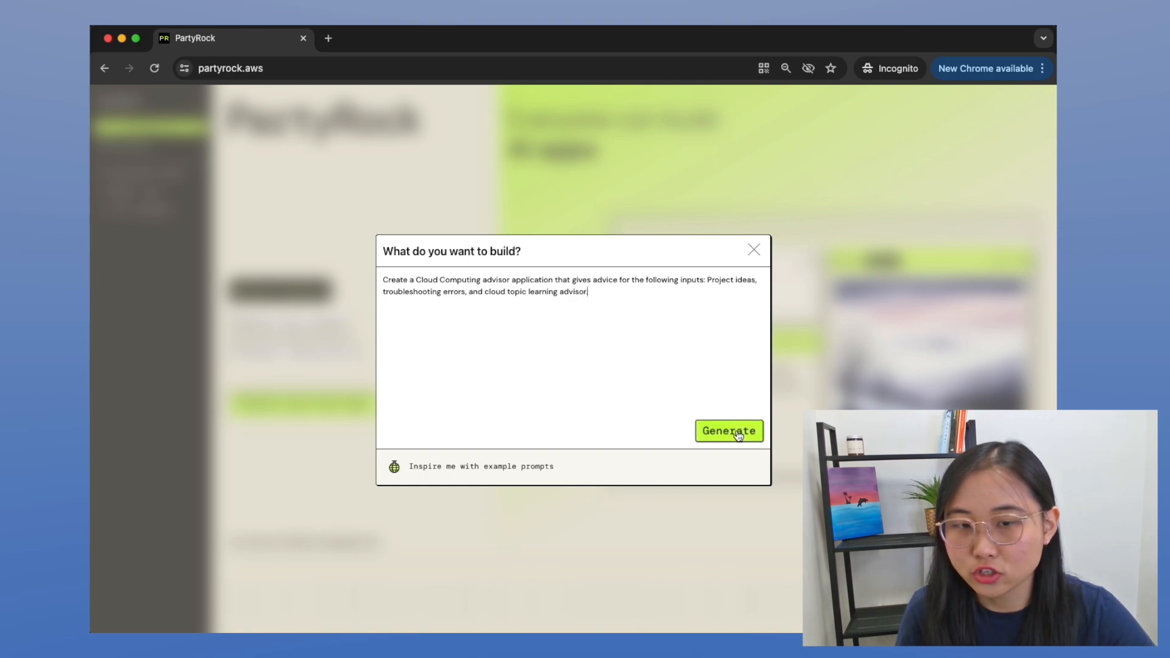
Step: Generate the Cloud Compass app with User Input and Cloud Advisor Response widgets
{"action": "left_click", "coordinate": [728, 431]}
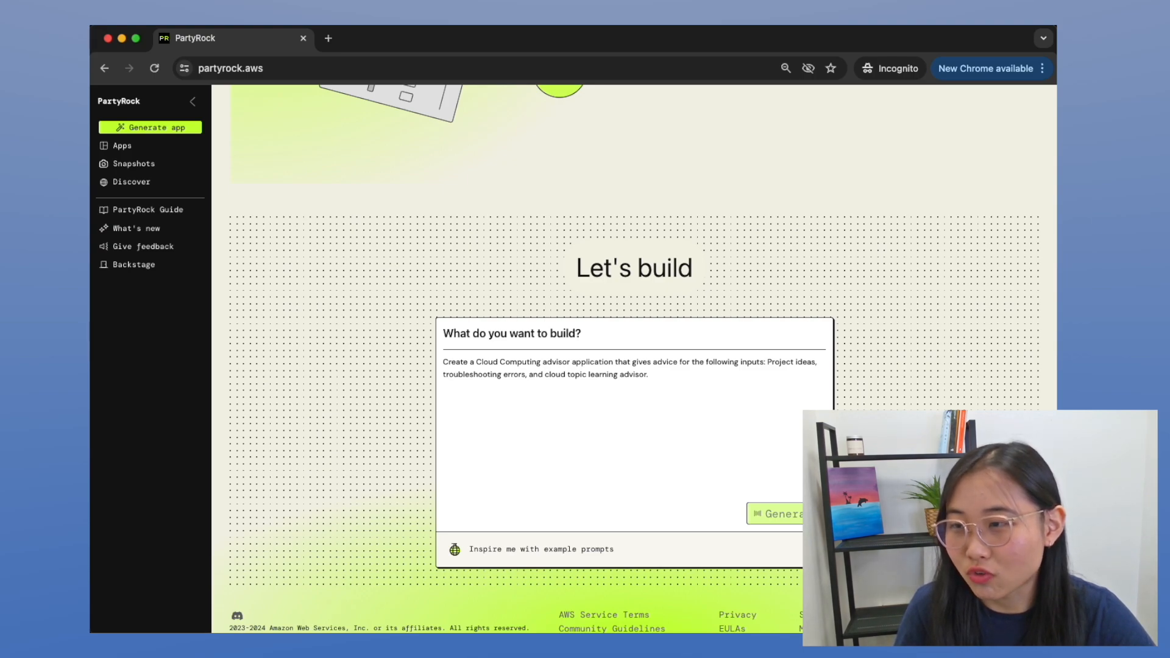
{"action": "left_click", "coordinate": [773, 514]}
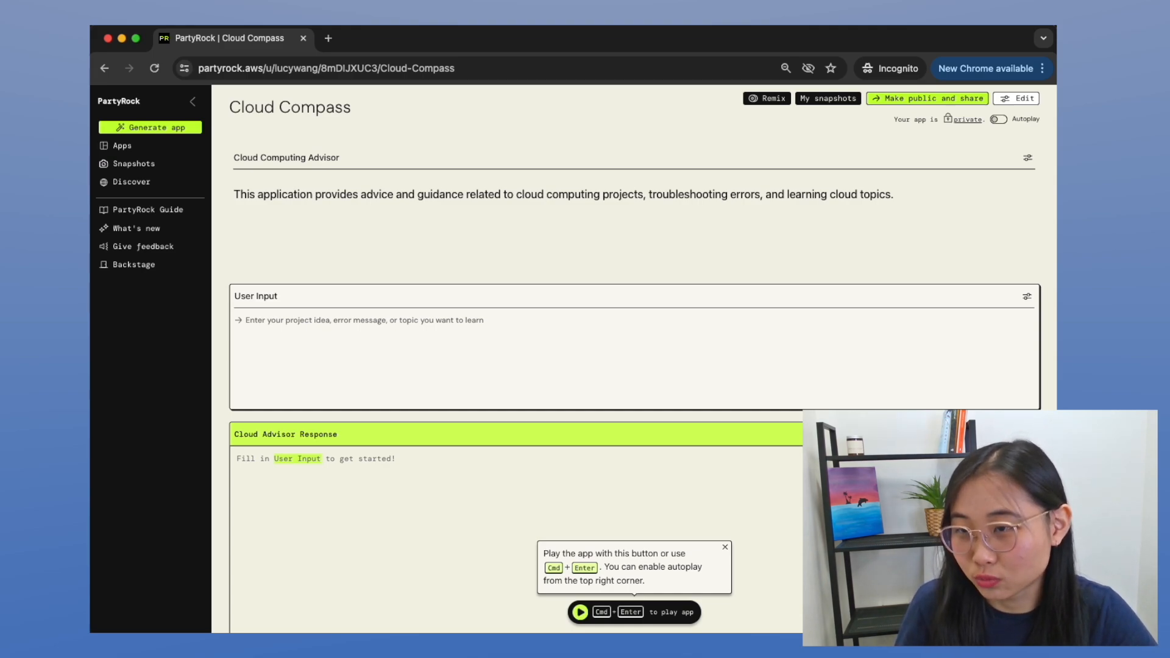
{"action": "left_click", "coordinate": [146, 209]}
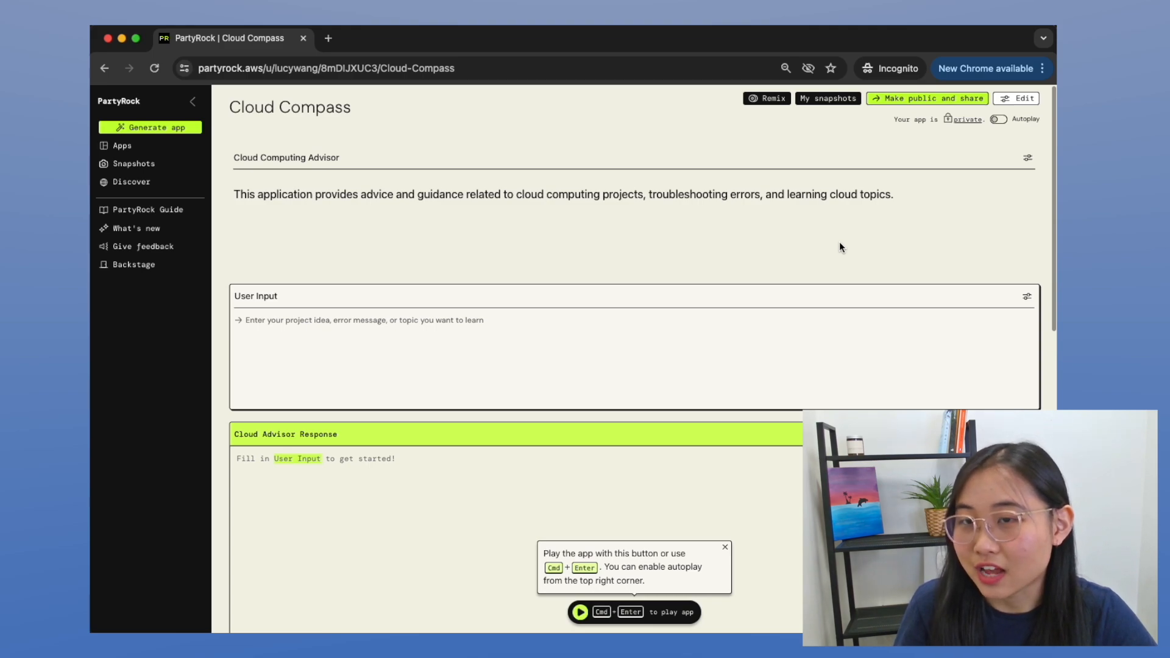
{"action": "mouse_move", "coordinate": [362, 217]}
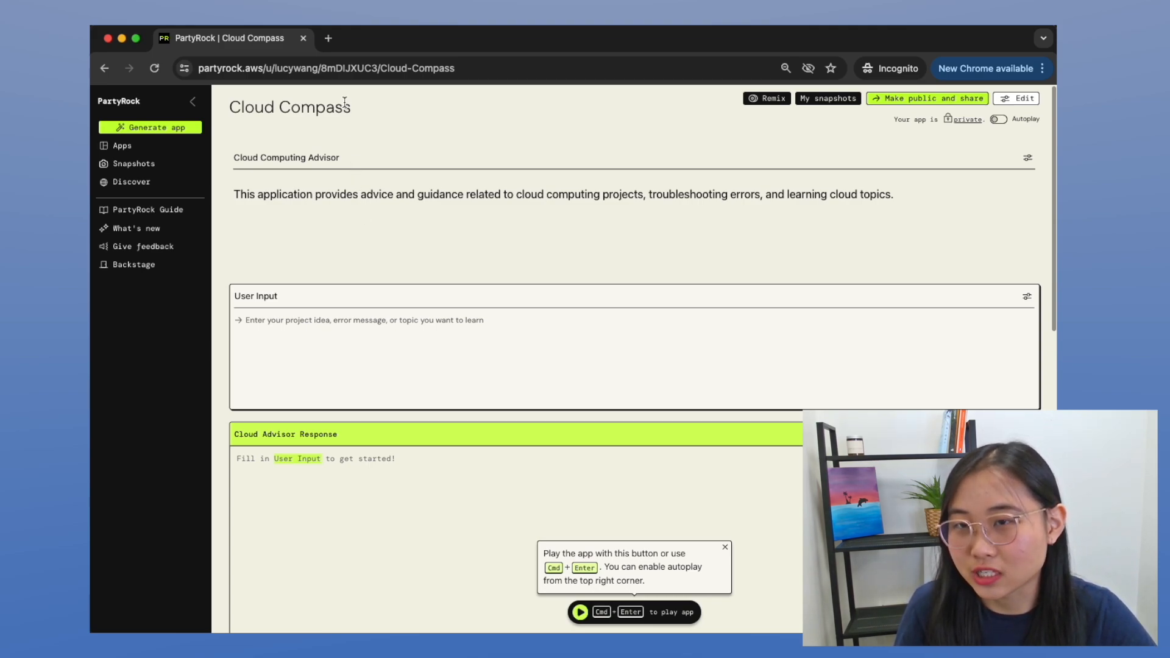
{"action": "mouse_move", "coordinate": [294, 212]}
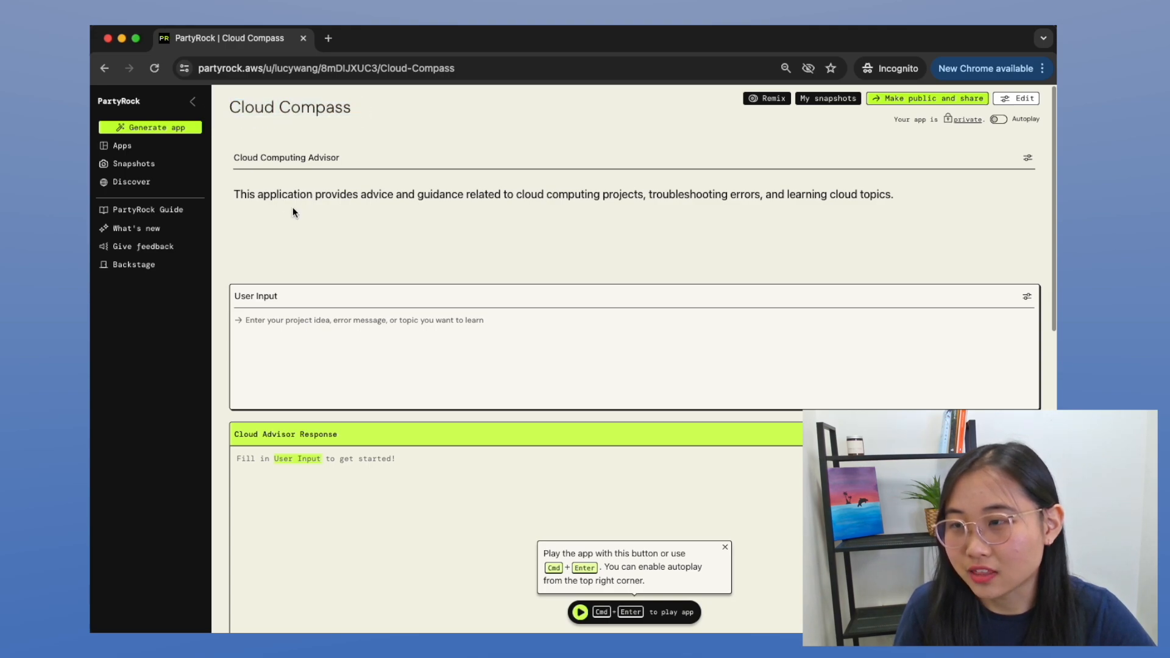
{"action": "scroll", "scroll_direction": "down", "scroll_amount": 3}
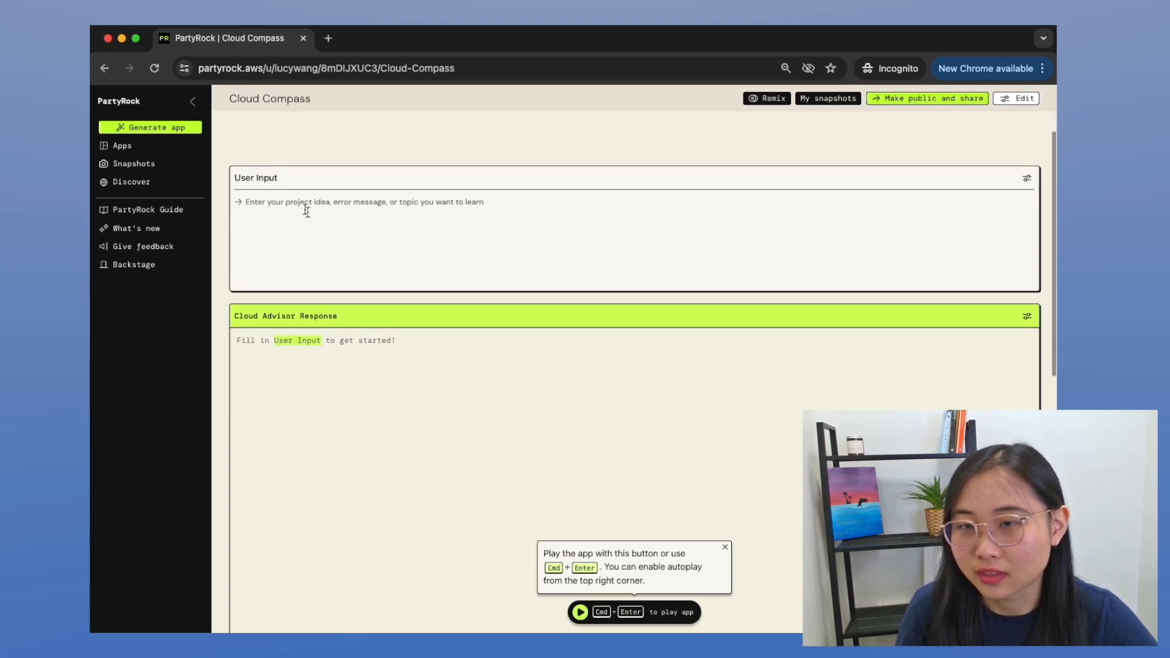
{"action": "scroll", "scroll_direction": "down", "scroll_amount": 3}
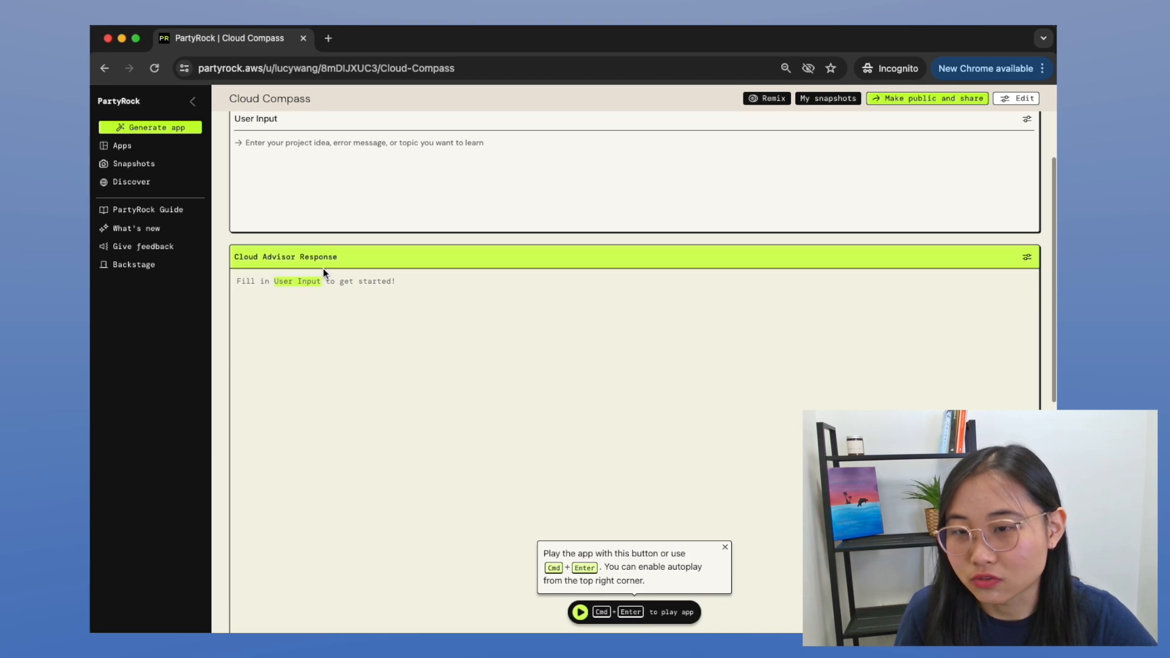
{"action": "scroll", "scroll_direction": "down", "scroll_amount": 3}
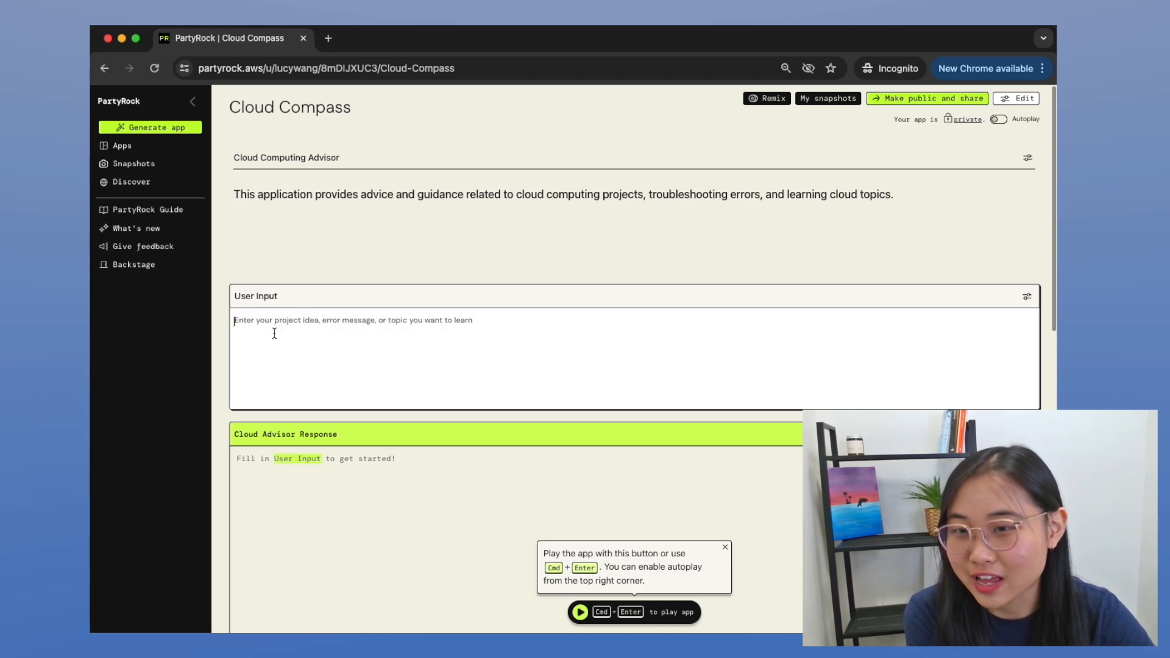
Step: Enter 'I want to create a generative AI application on AWS' as the user input
{"action": "scroll", "scroll_direction": "down", "scroll_amount": 3}
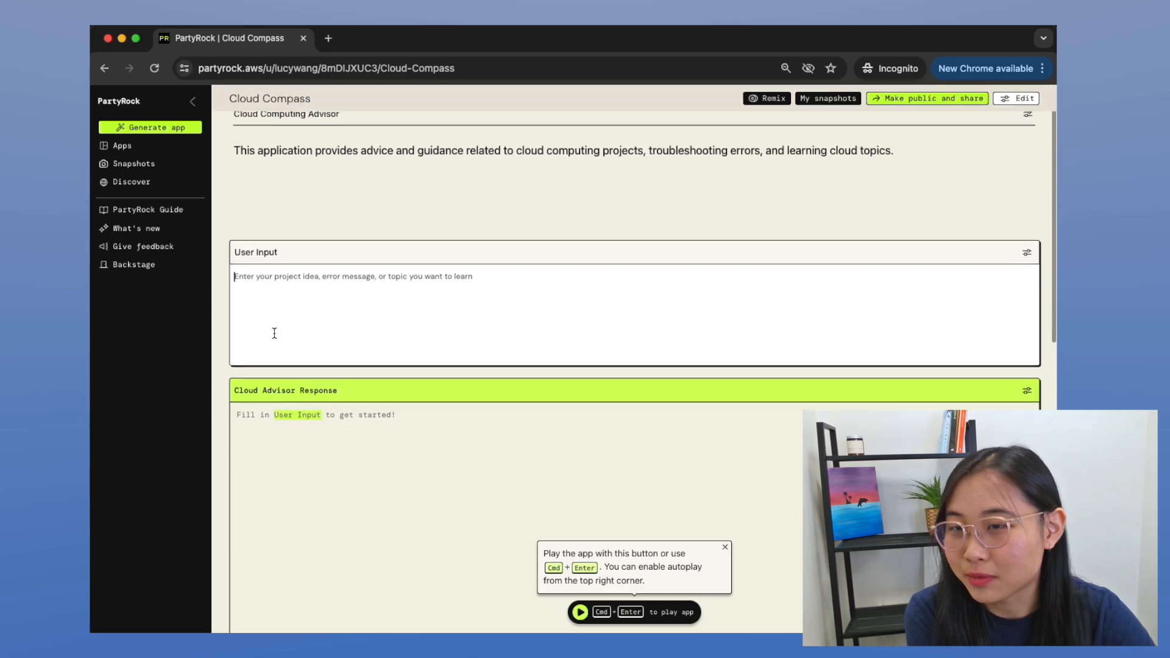
{"action": "scroll", "scroll_direction": "down", "scroll_amount": 3}
{"action": "type", "text": "I want to"}
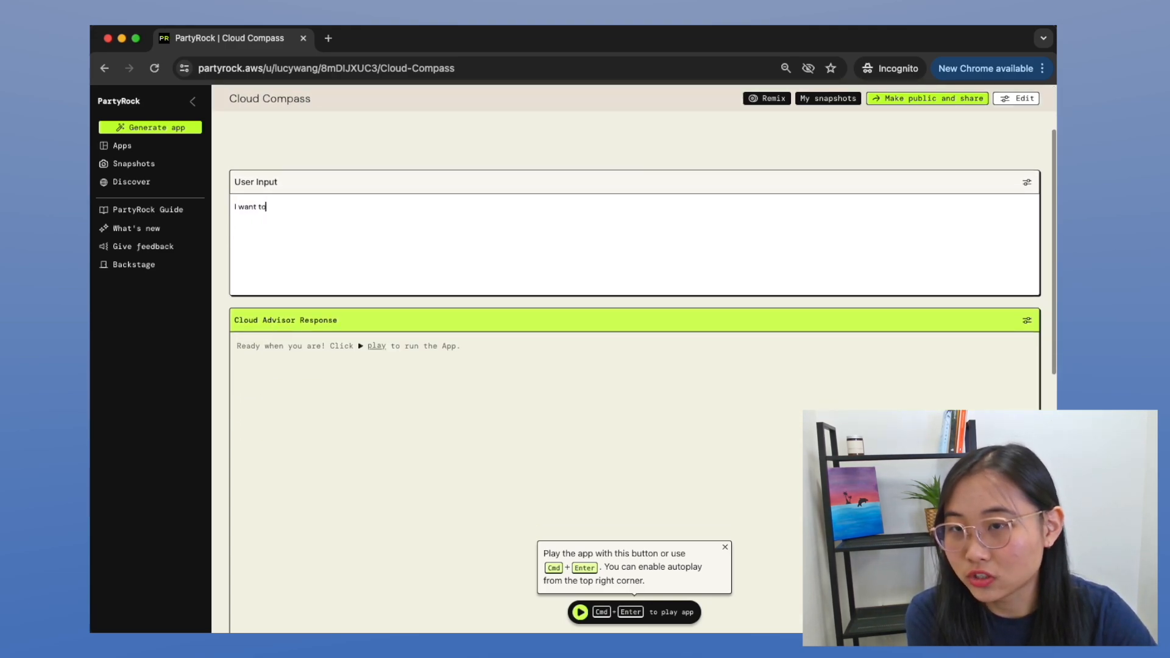
{"action": "type", "text": "create a generative AI application on AWS"}
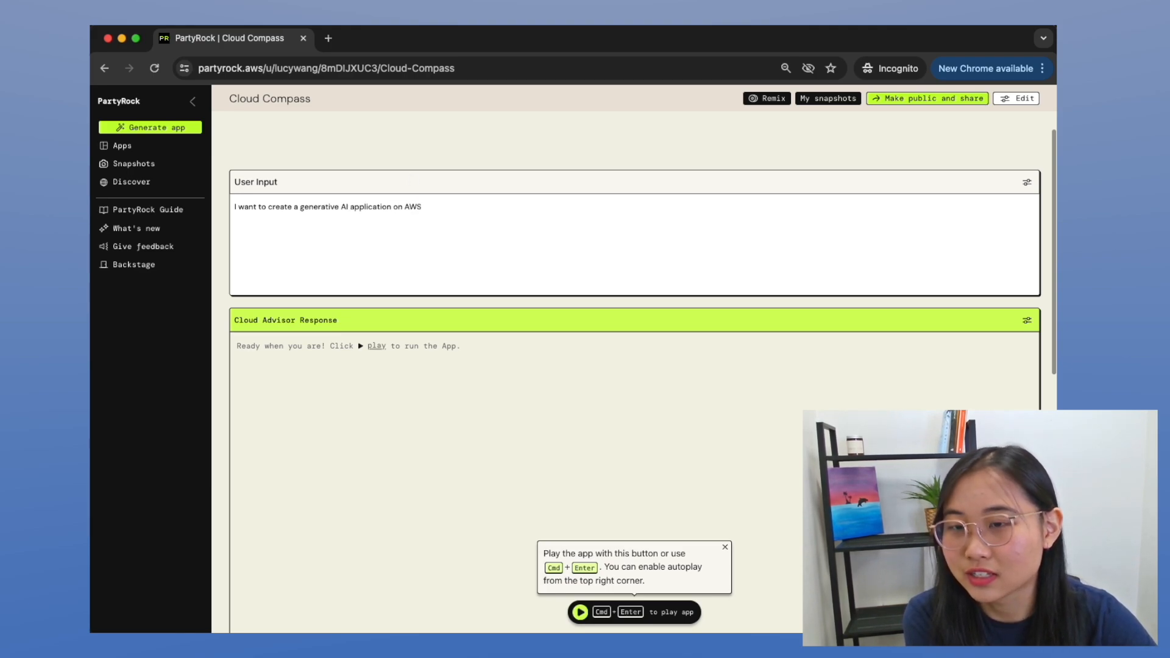
{"action": "scroll", "scroll_direction": "down", "scroll_amount": 3}
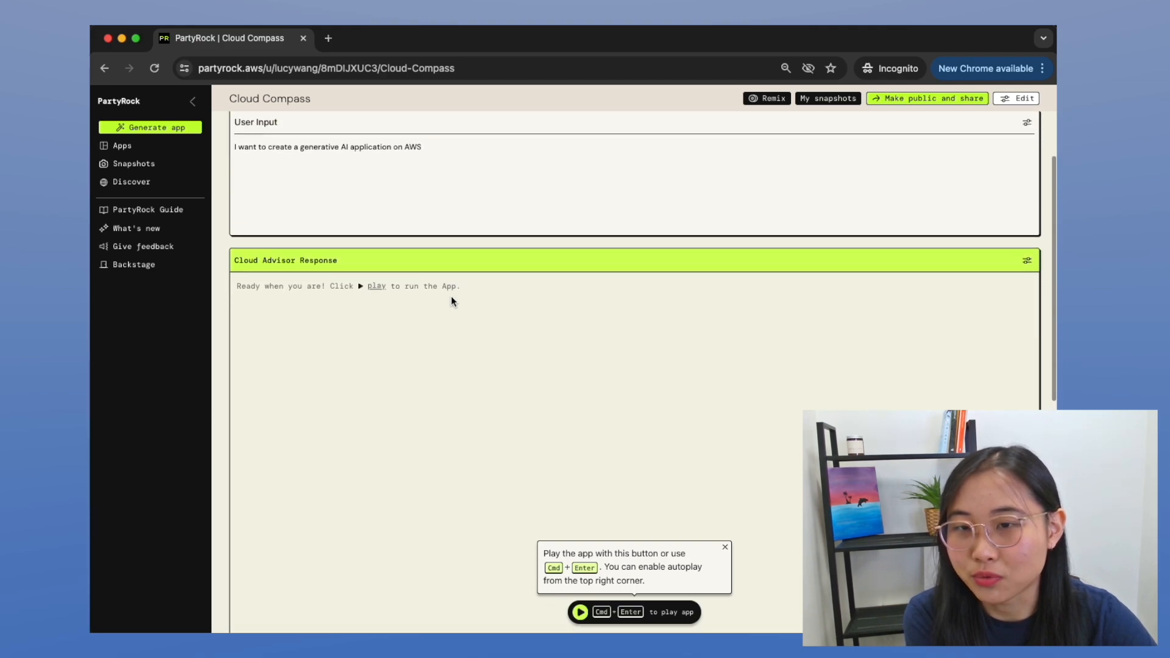
{"action": "left_click", "coordinate": [580, 612]}
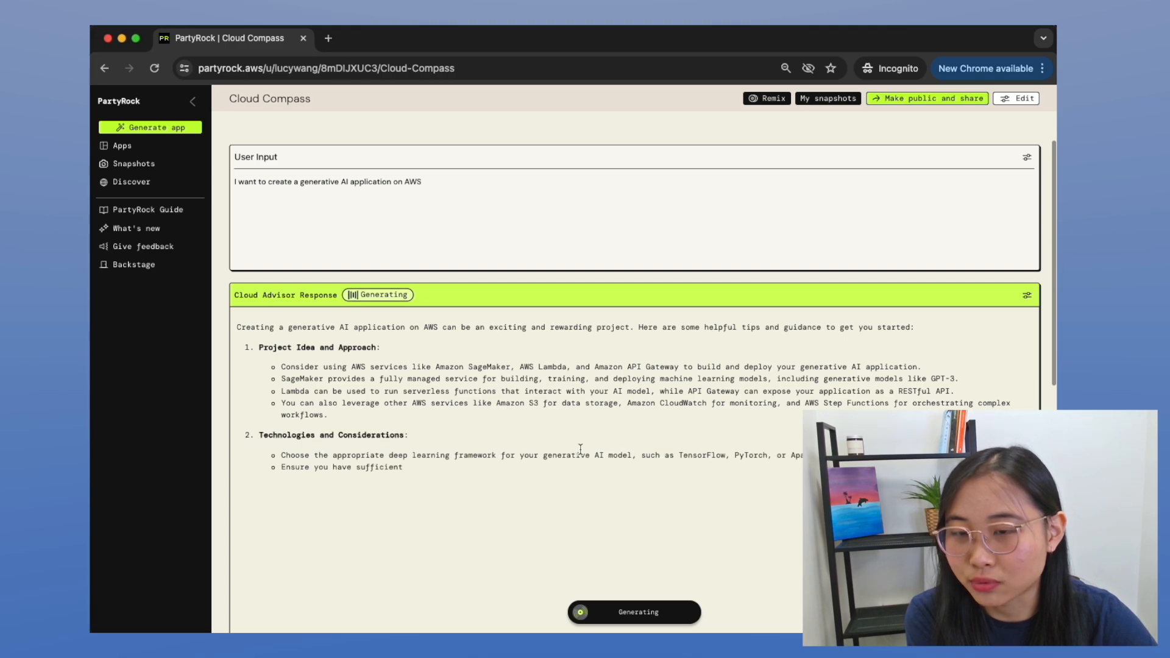
{"action": "scroll", "scroll_direction": "down", "scroll_amount": 3}
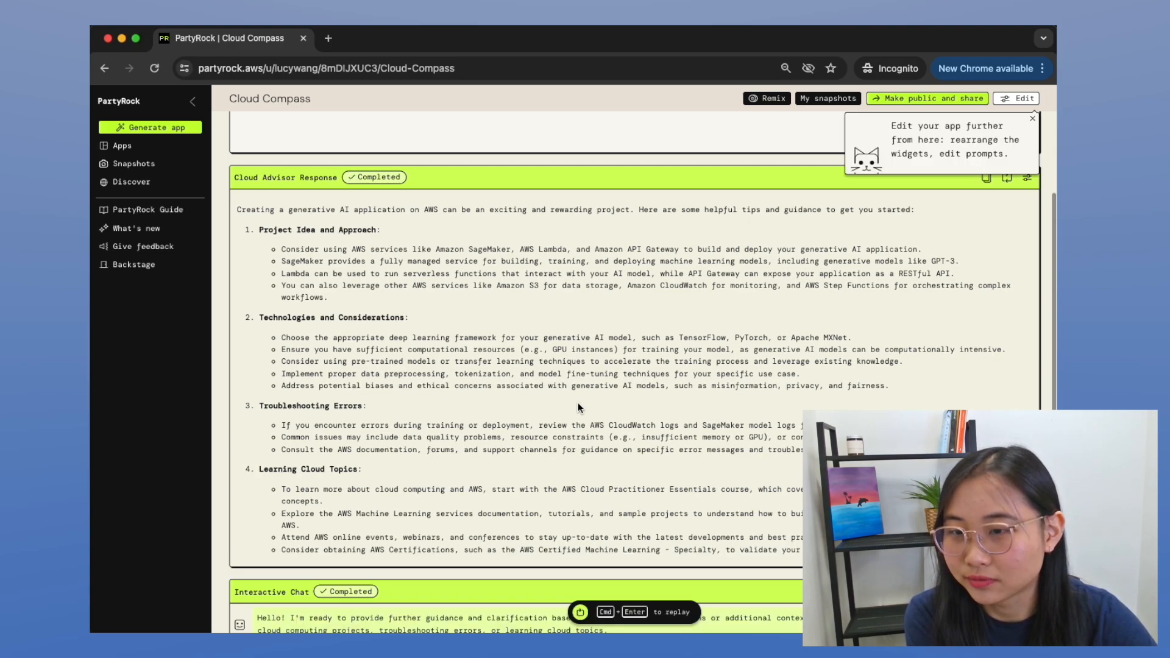
{"action": "scroll", "scroll_direction": "down", "scroll_amount": 3}
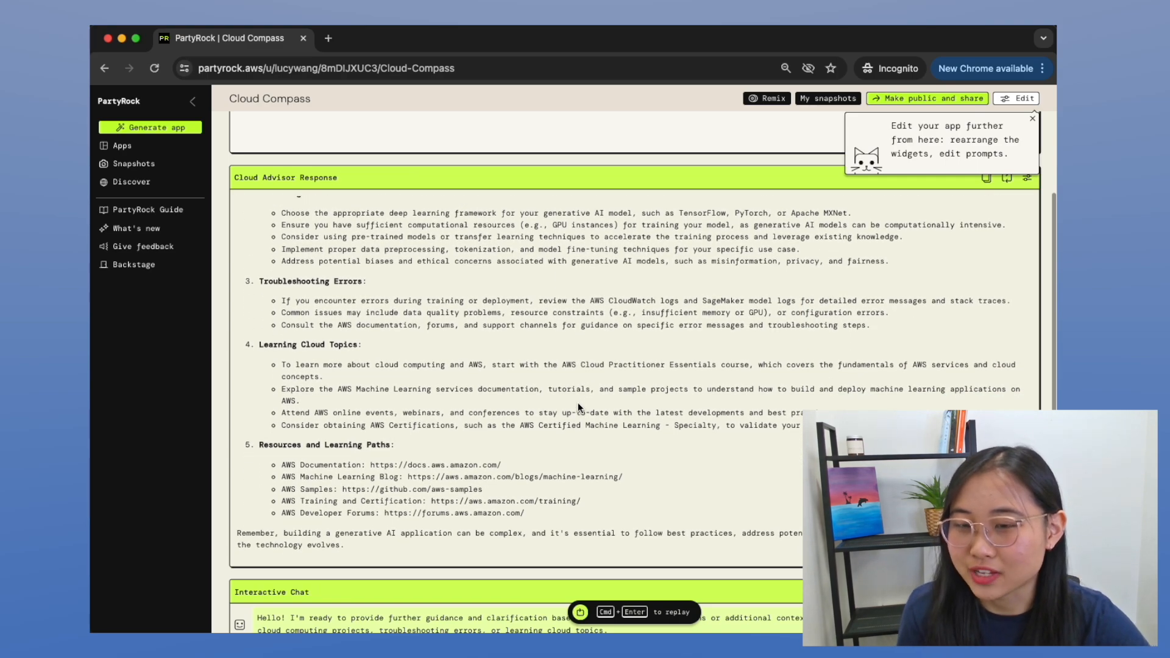
{"action": "mouse_move", "coordinate": [457, 448]}
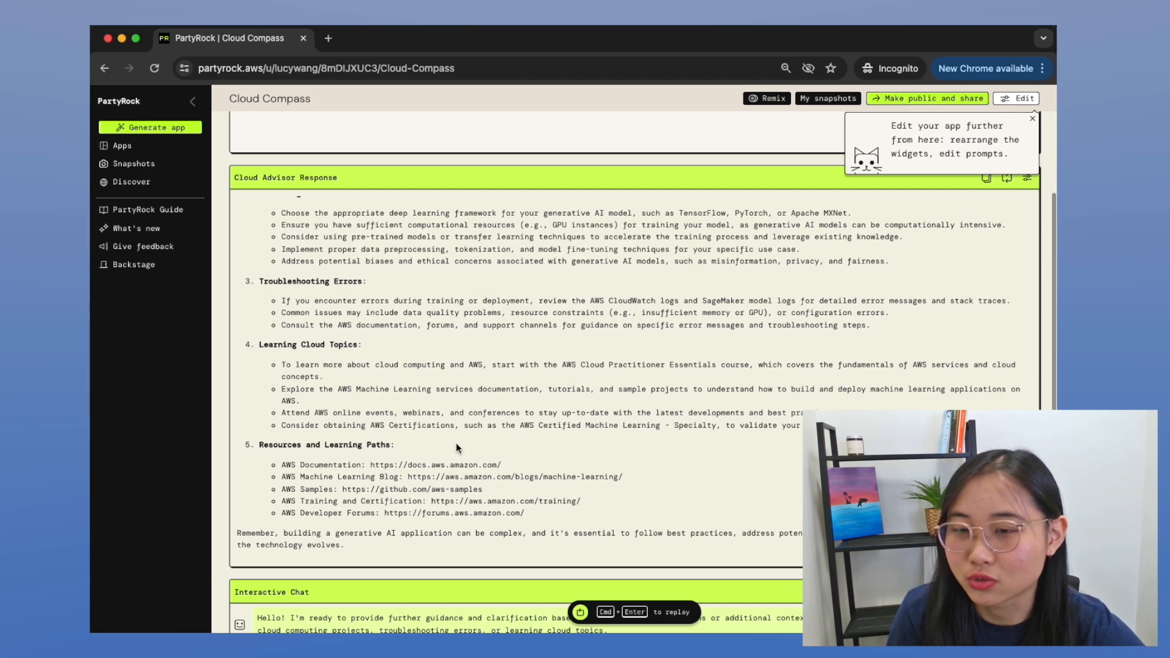
{"action": "mouse_move", "coordinate": [378, 523]}
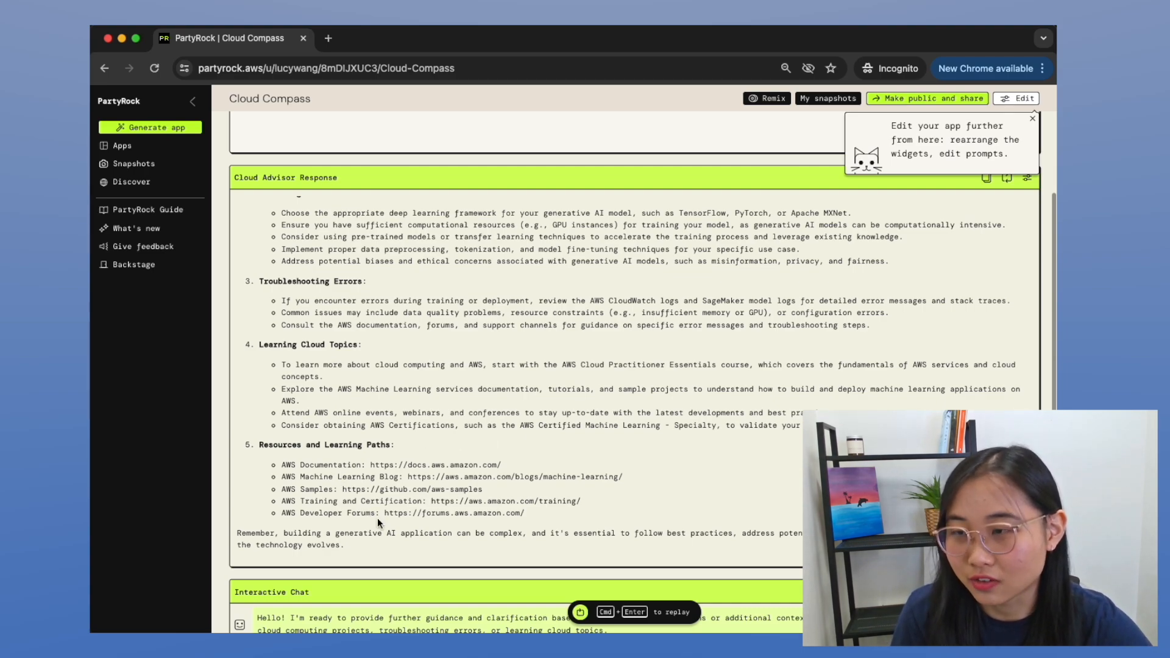
{"action": "mouse_move", "coordinate": [383, 591]}
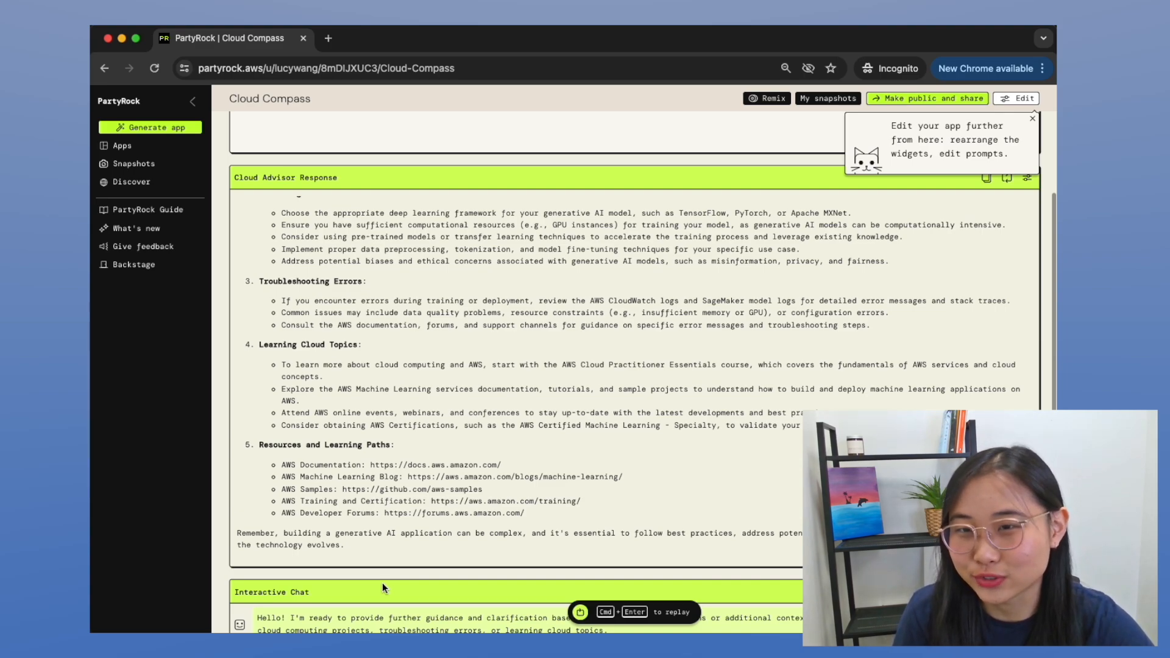
Step: Send 'Im not sure how EC2 works' to the Interactive Chat
{"action": "scroll", "scroll_direction": "down", "scroll_amount": 3}
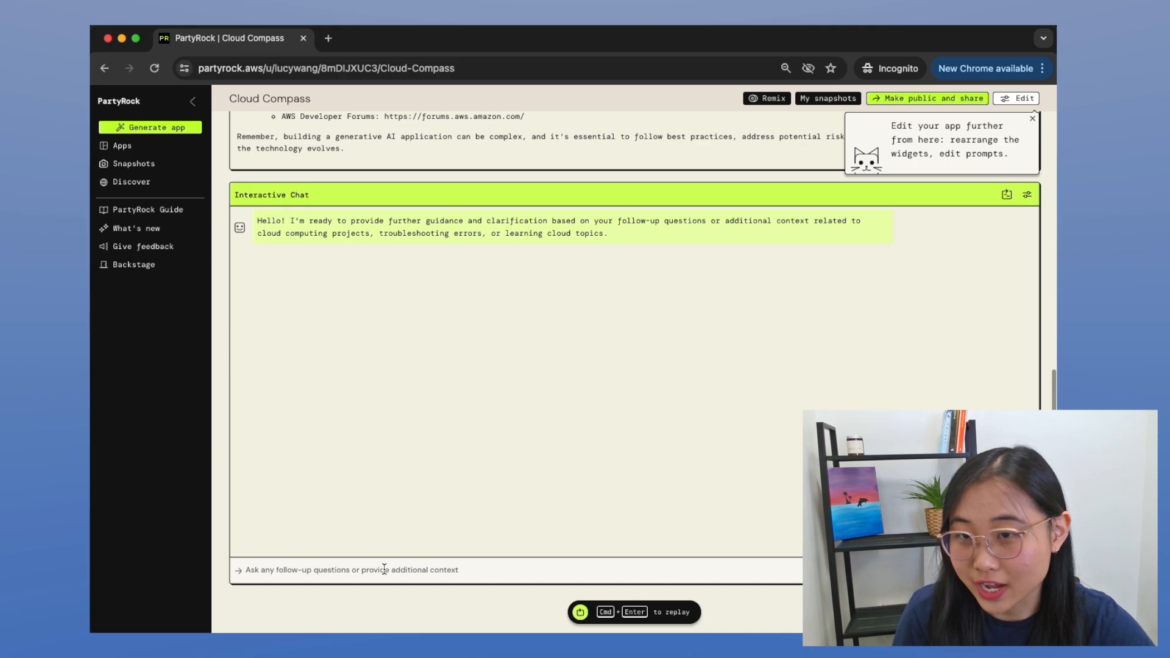
{"action": "left_click", "coordinate": [384, 569]}
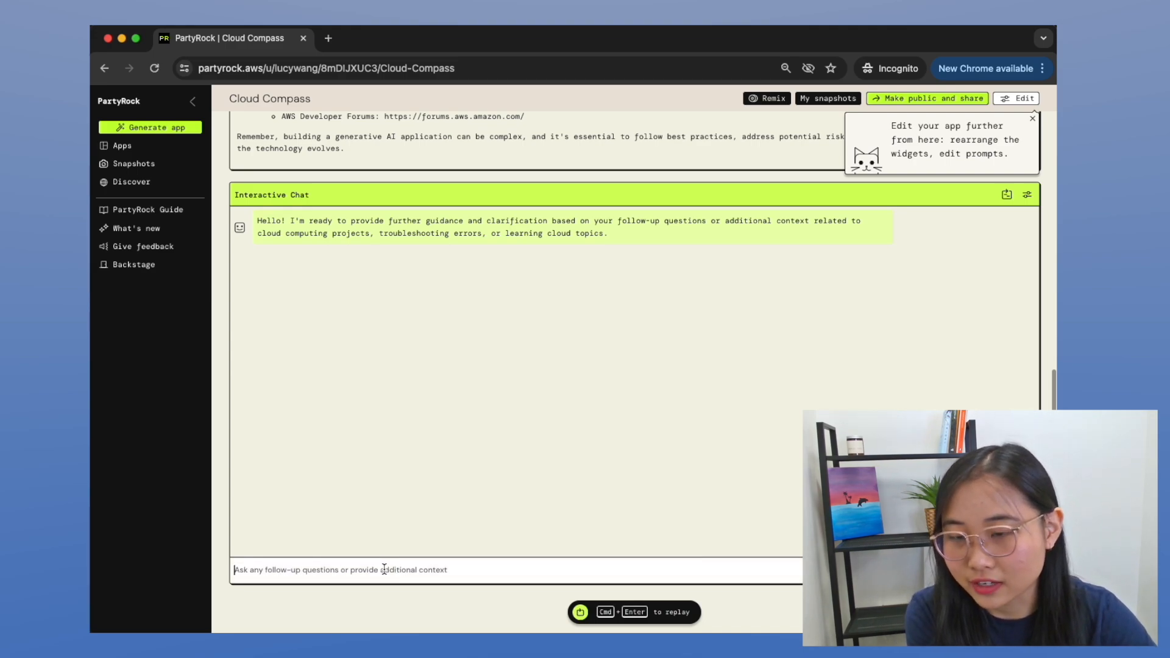
{"action": "type", "text": "Im not sure how E"}
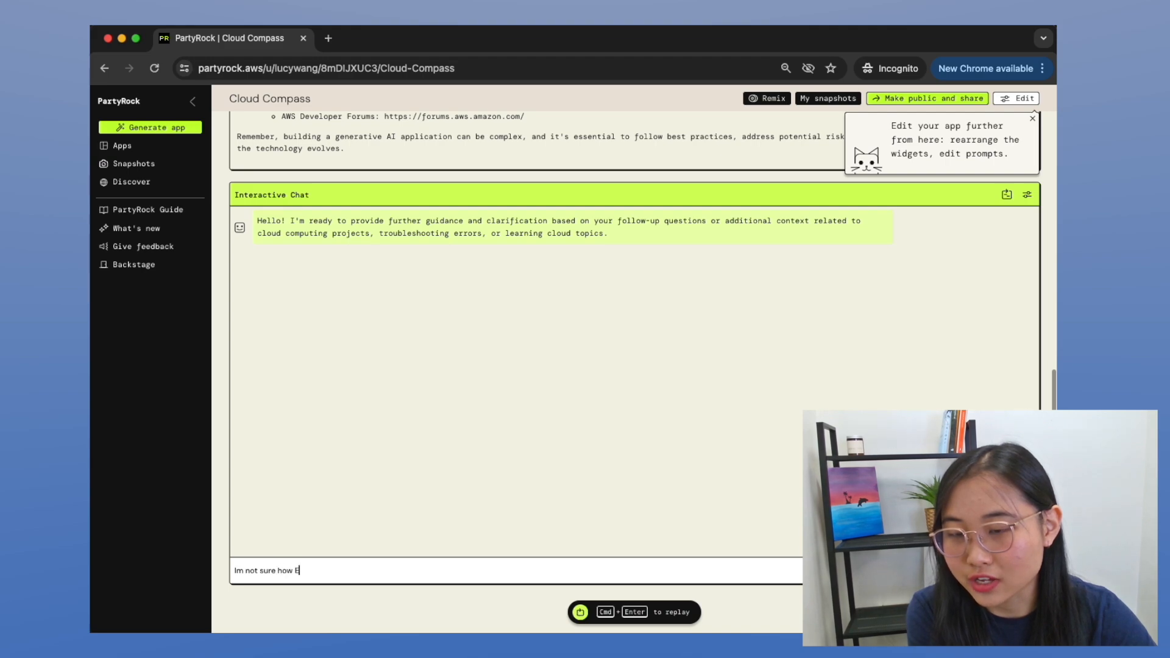
{"action": "type", "text": "C2 works"}
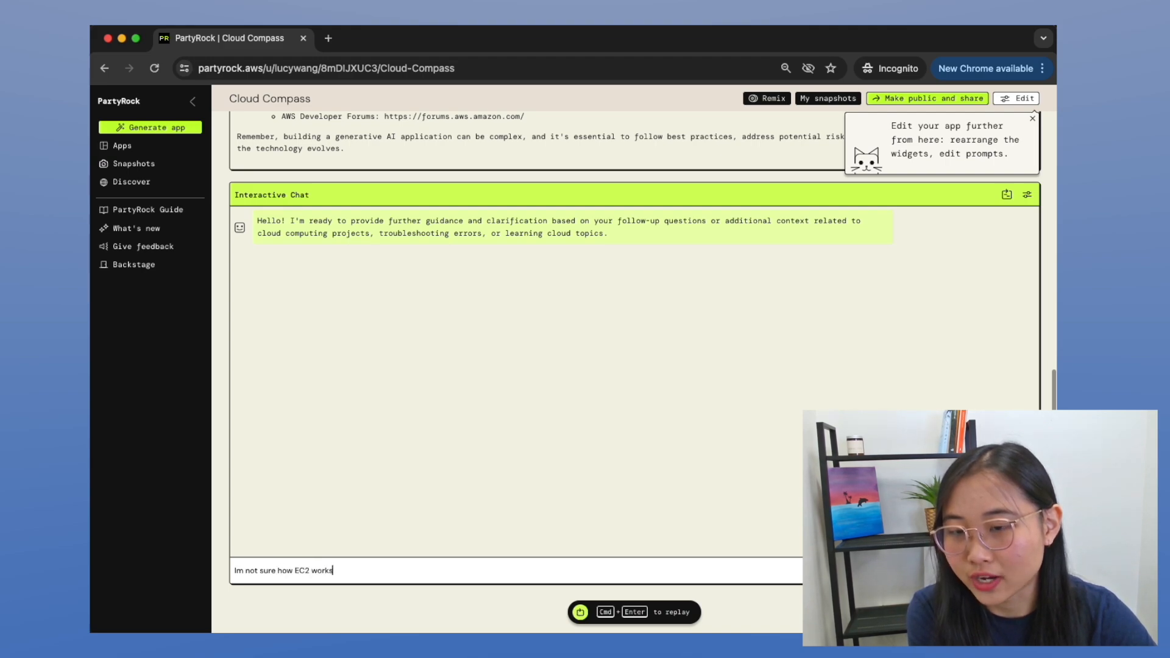
{"action": "key", "text": "Enter"}
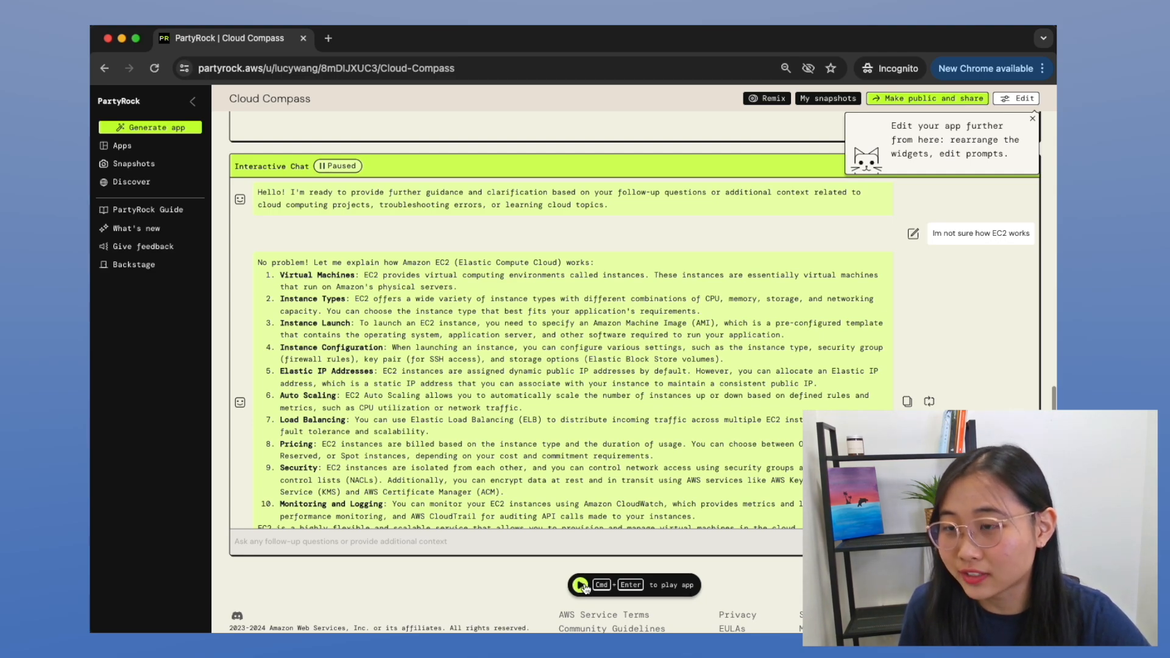
{"action": "left_click", "coordinate": [580, 602]}
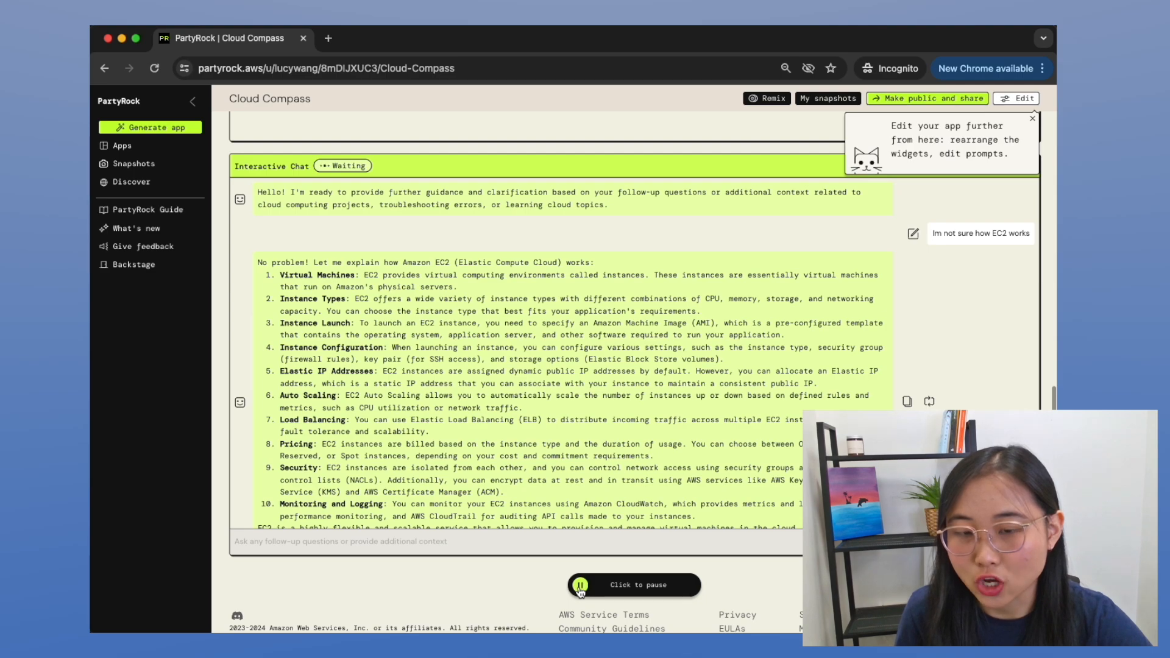
{"action": "left_click", "coordinate": [583, 585]}
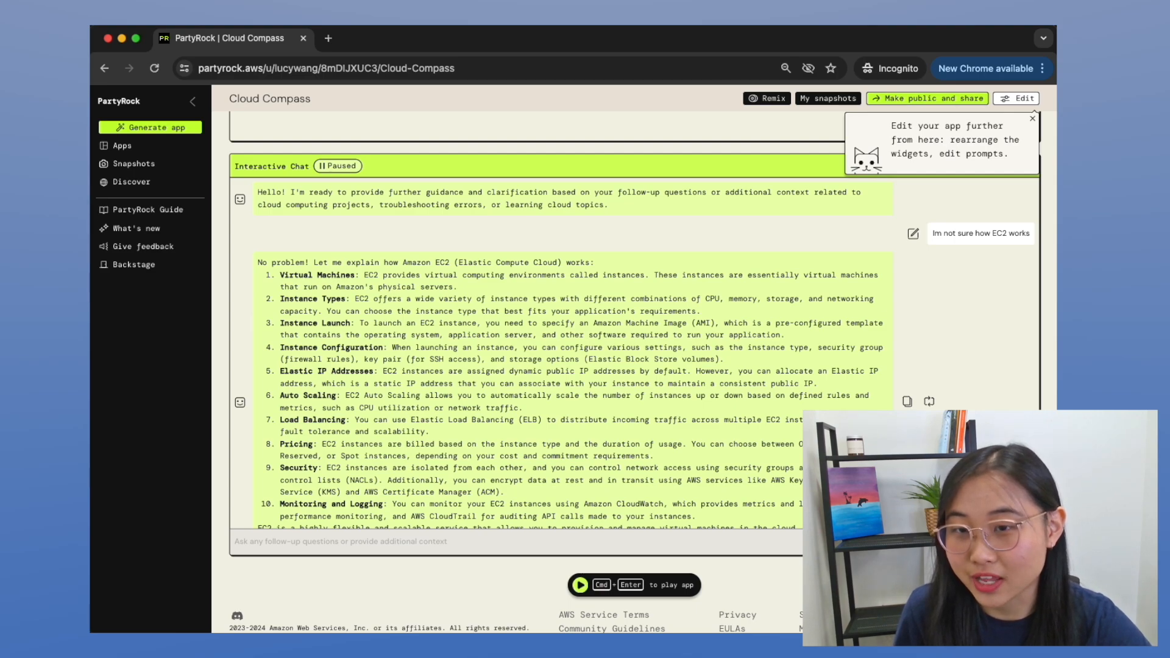
{"action": "mouse_move", "coordinate": [673, 383]}
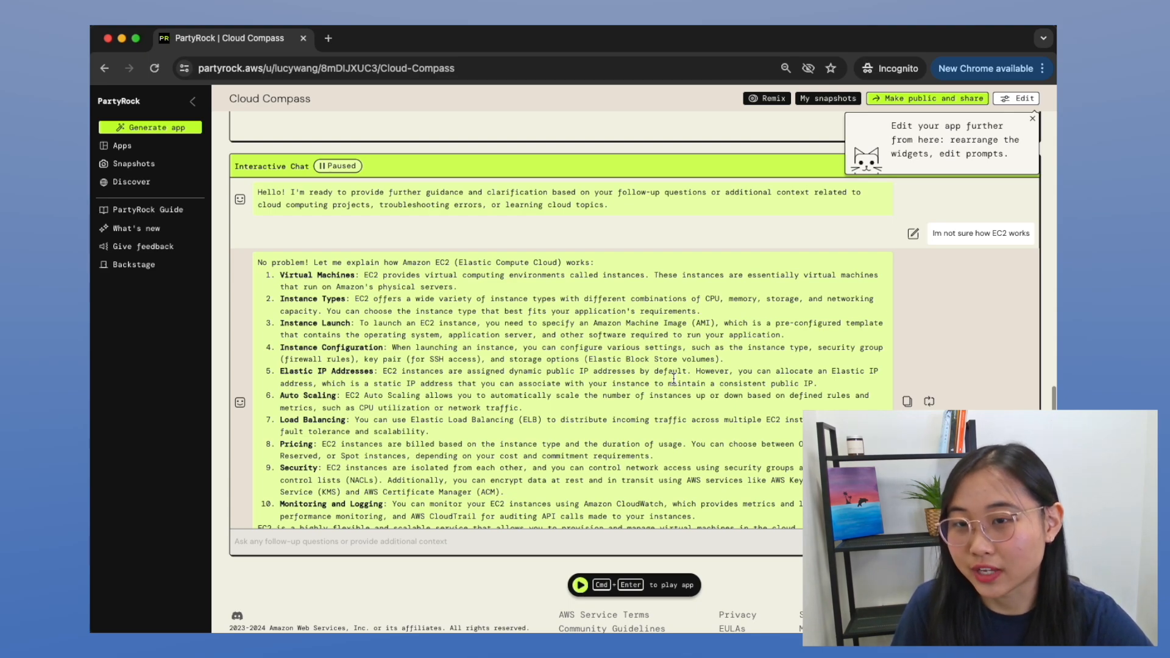
{"action": "mouse_move", "coordinate": [745, 318]}
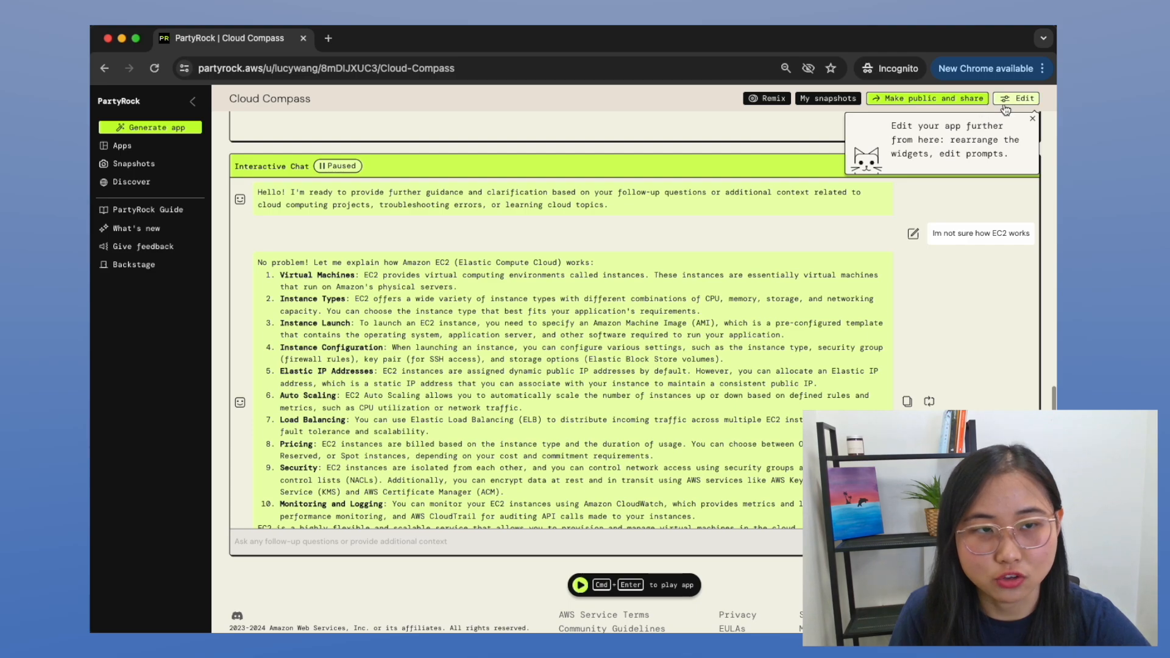
Step: Enter edit mode and add a Text Generation widget after previewing other widget types
{"action": "left_click", "coordinate": [1017, 98]}
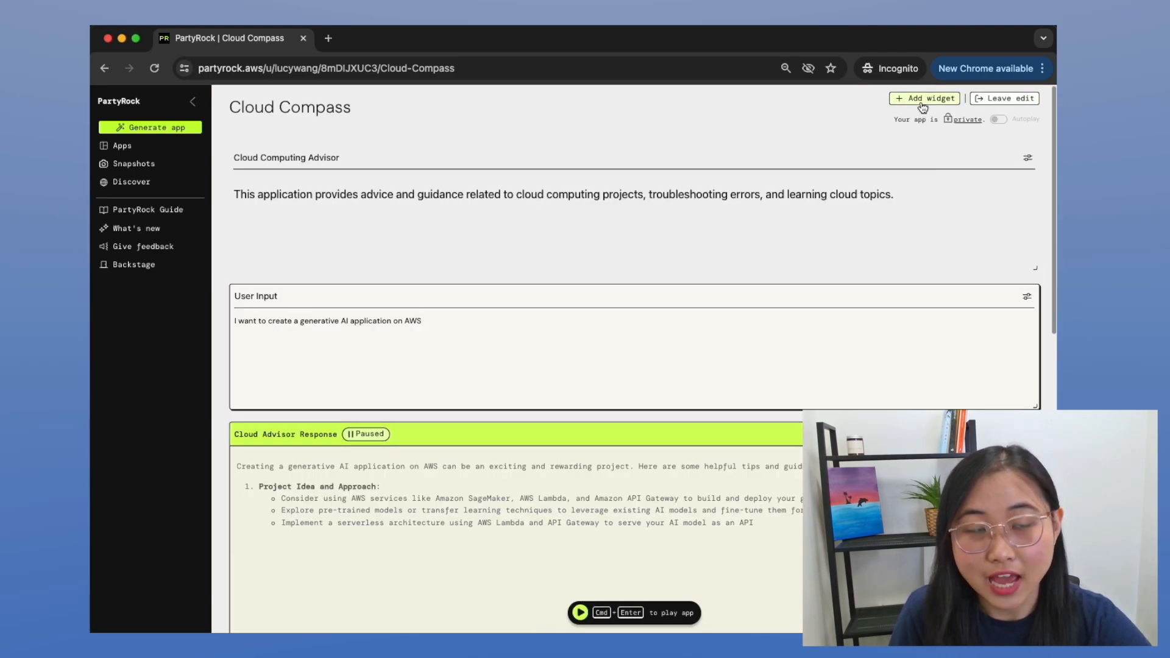
{"action": "left_click", "coordinate": [925, 98]}
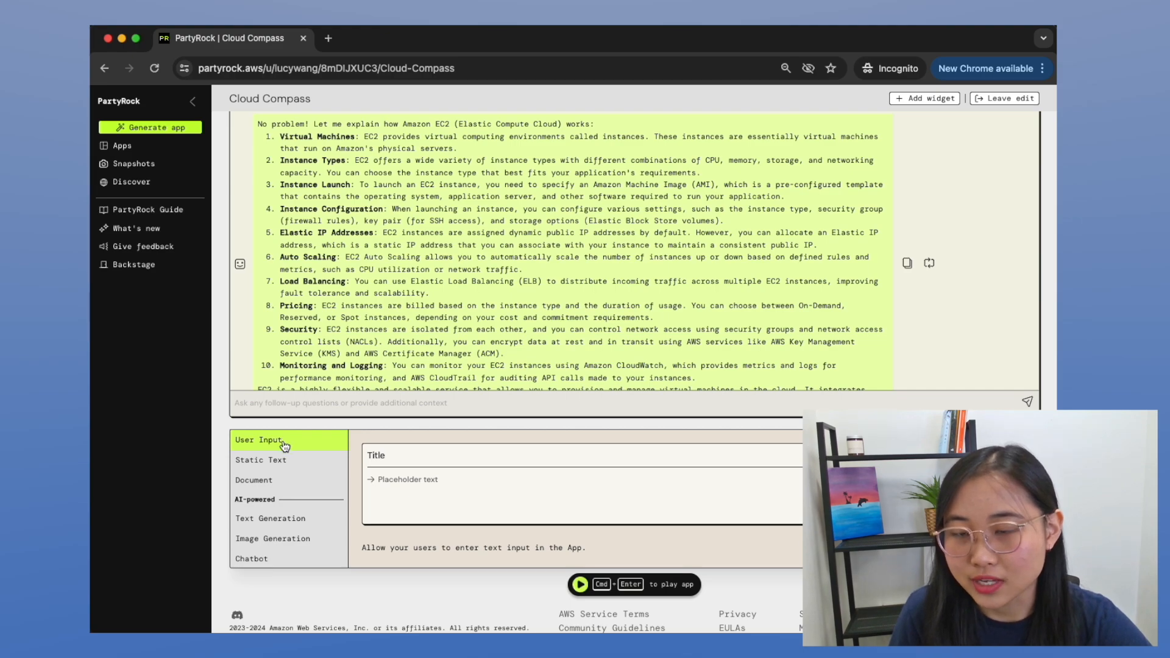
{"action": "left_click", "coordinate": [261, 460]}
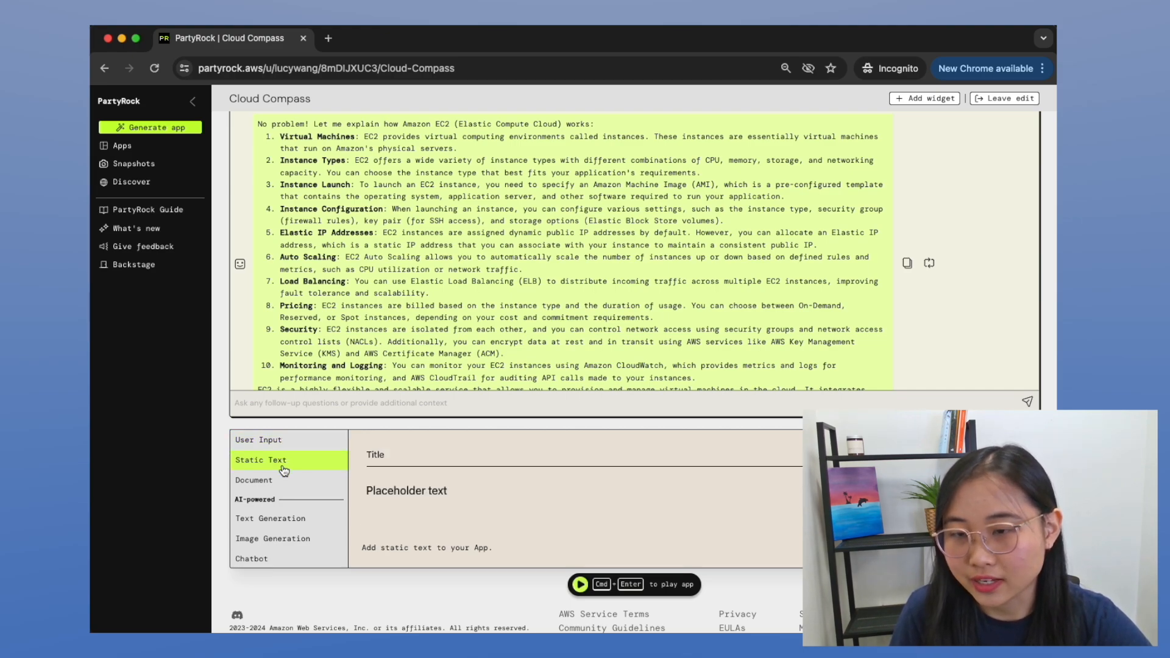
{"action": "left_click", "coordinate": [270, 518]}
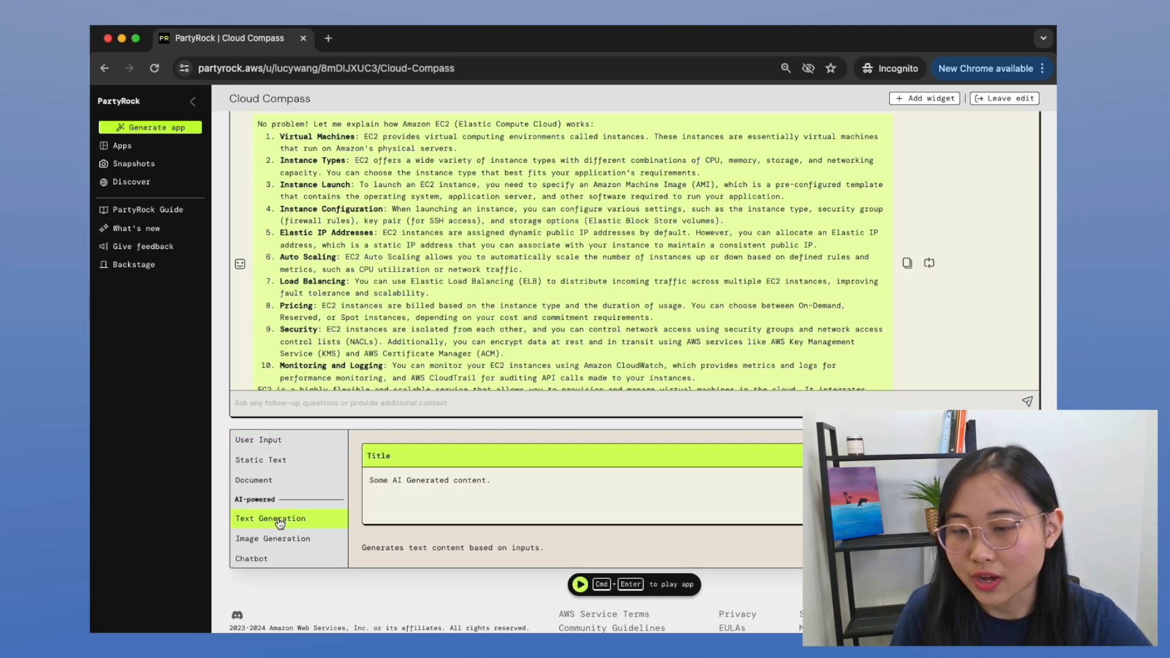
{"action": "left_click", "coordinate": [252, 559]}
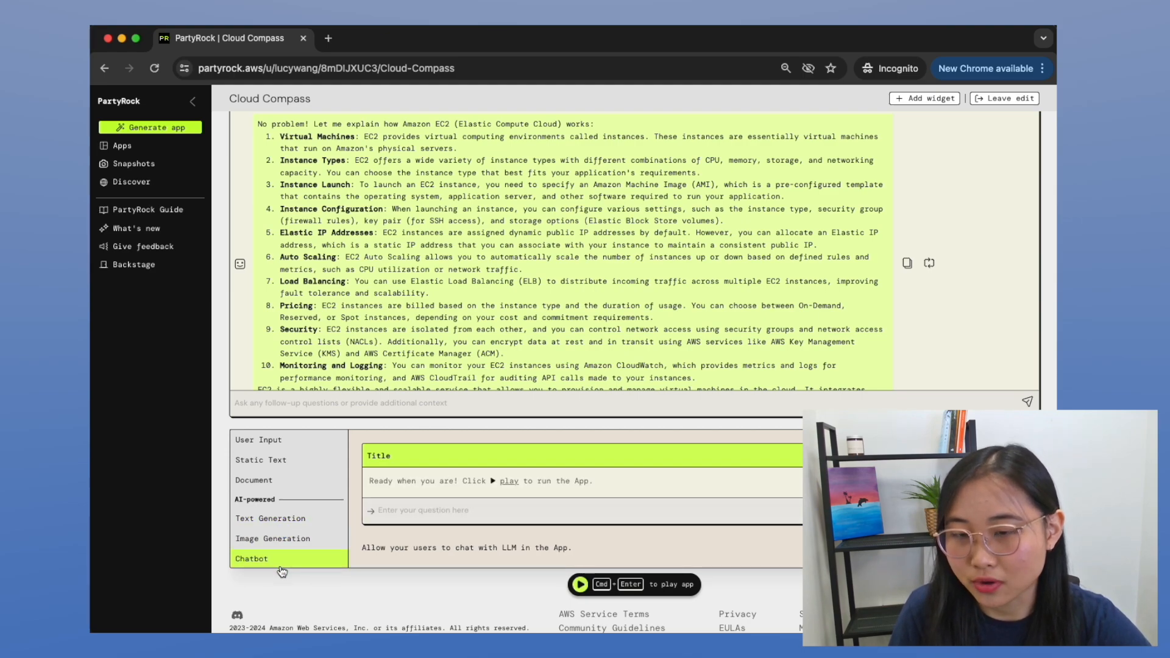
{"action": "left_click", "coordinate": [271, 518]}
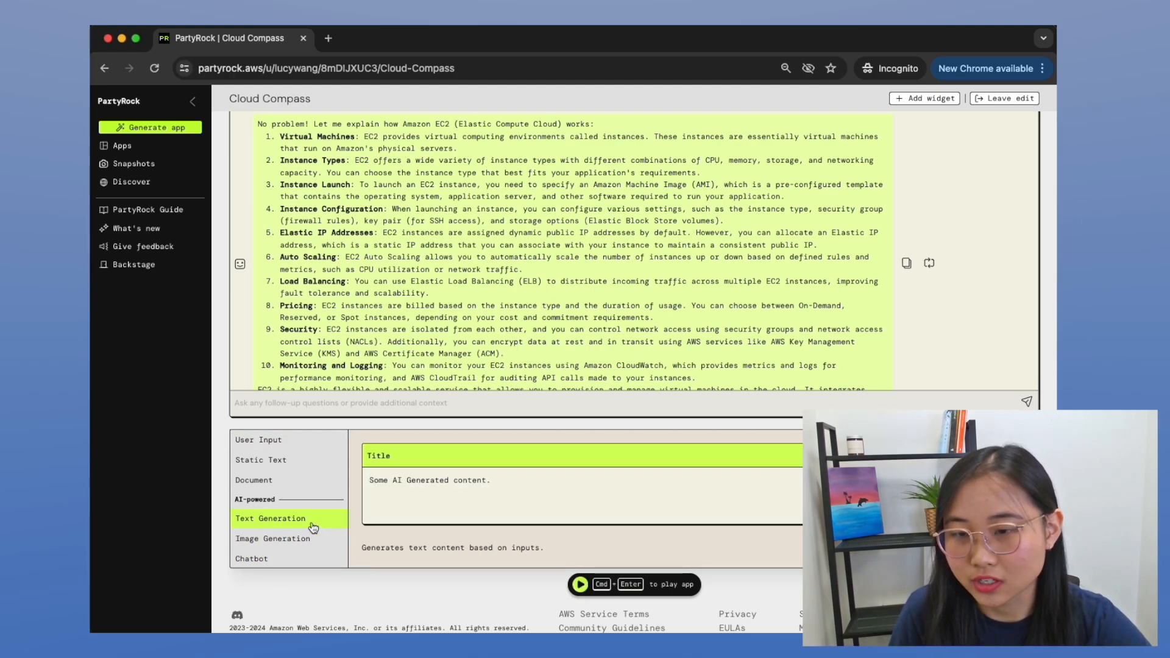
{"action": "left_click", "coordinate": [270, 518]}
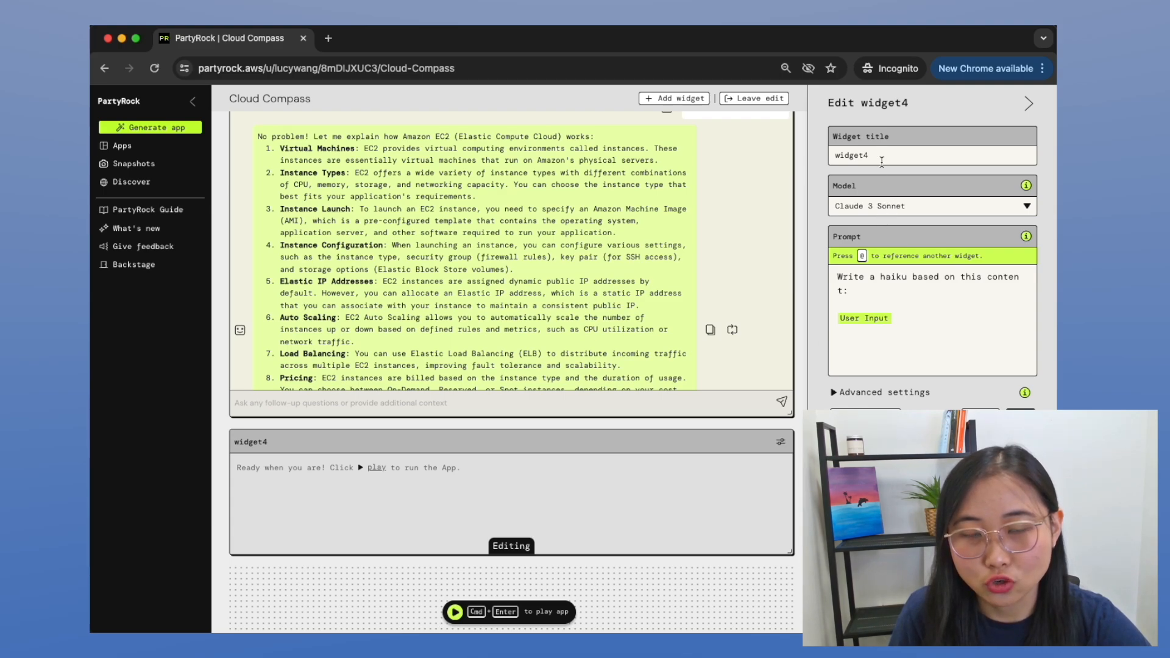
Step: Title the widget 'Cloud Tutor' with a tutor prompt explaining like I am 5
{"action": "type", "text": "Cloud Tutor"}
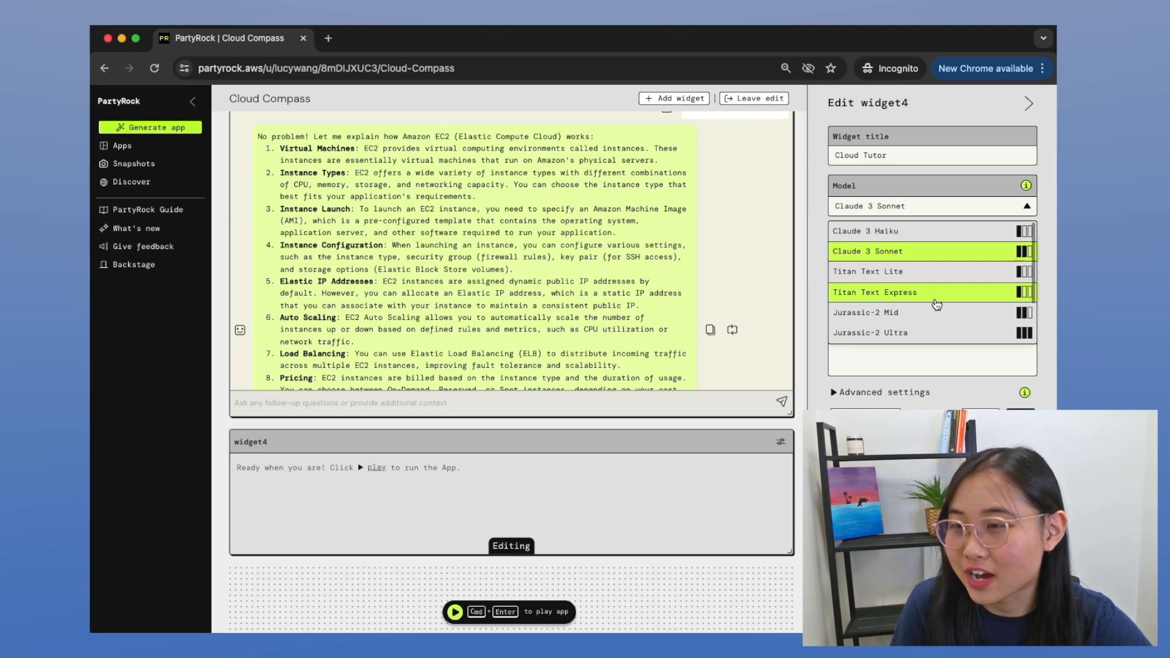
{"action": "mouse_move", "coordinate": [919, 273]}
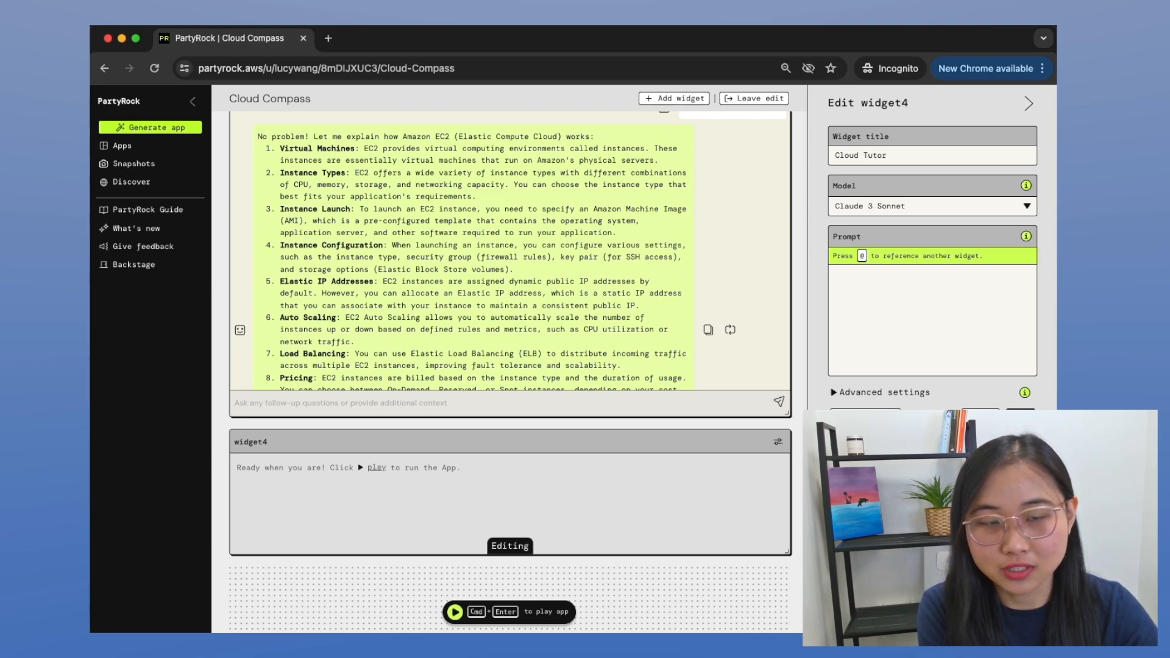
{"action": "type", "text": "Act as a cloud computing tutor and explain things l"}
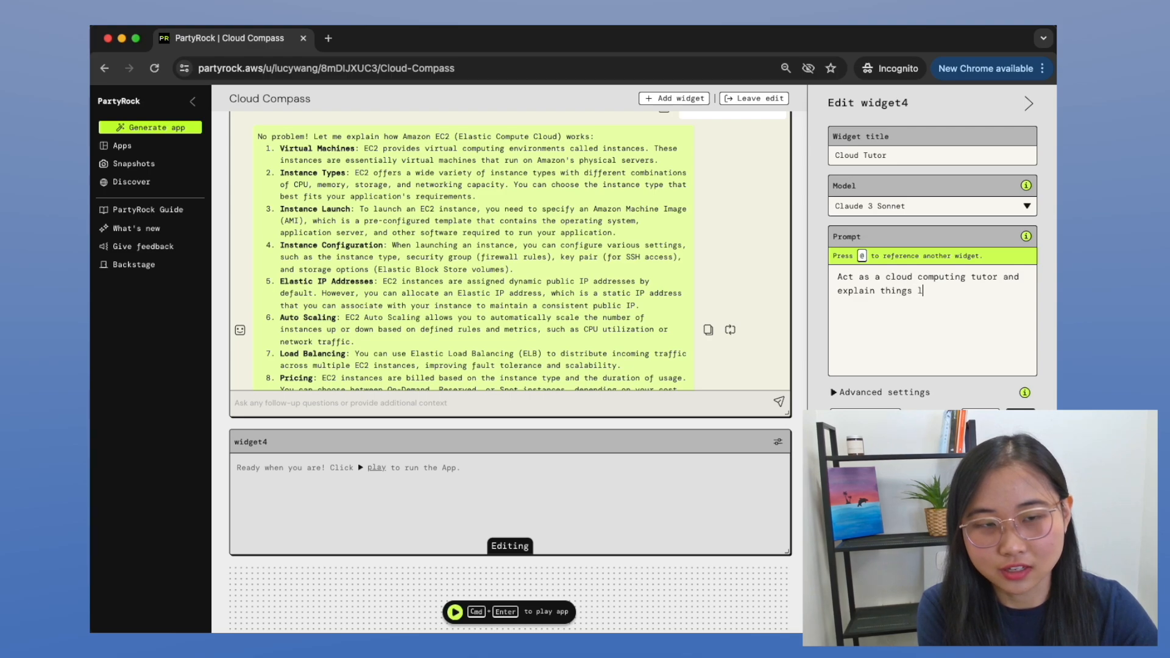
{"action": "type", "text": "ike I am 5"}
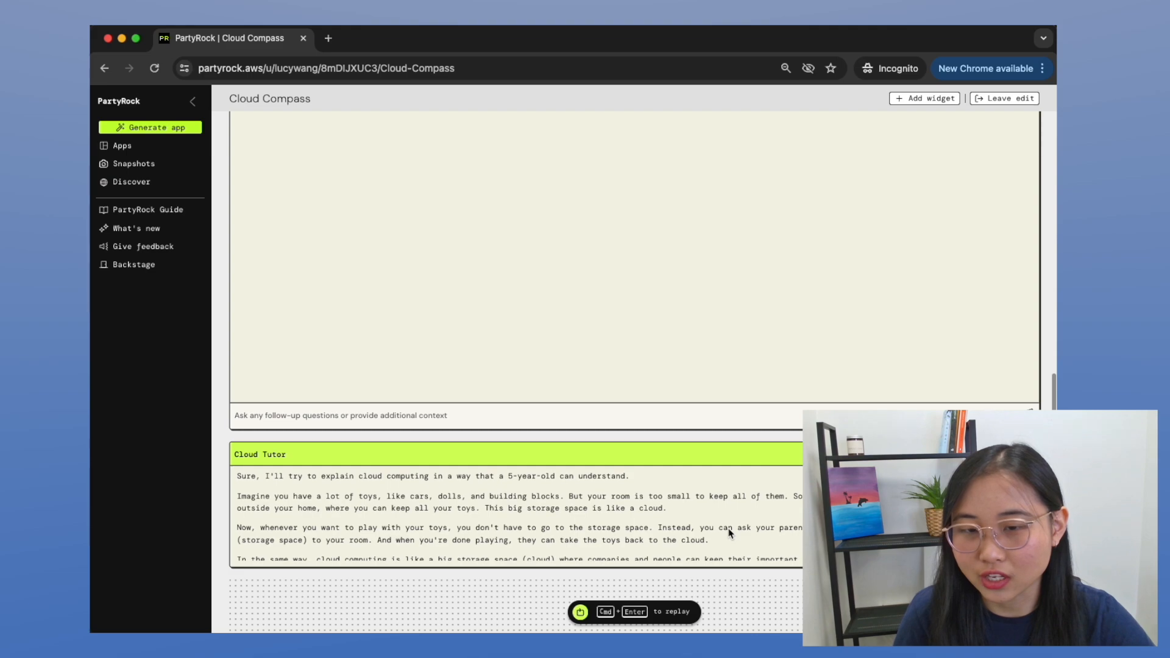
Step: Scroll through Cloud Tutor's child-friendly explanation of cloud computing
{"action": "scroll", "scroll_direction": "down", "scroll_amount": 3}
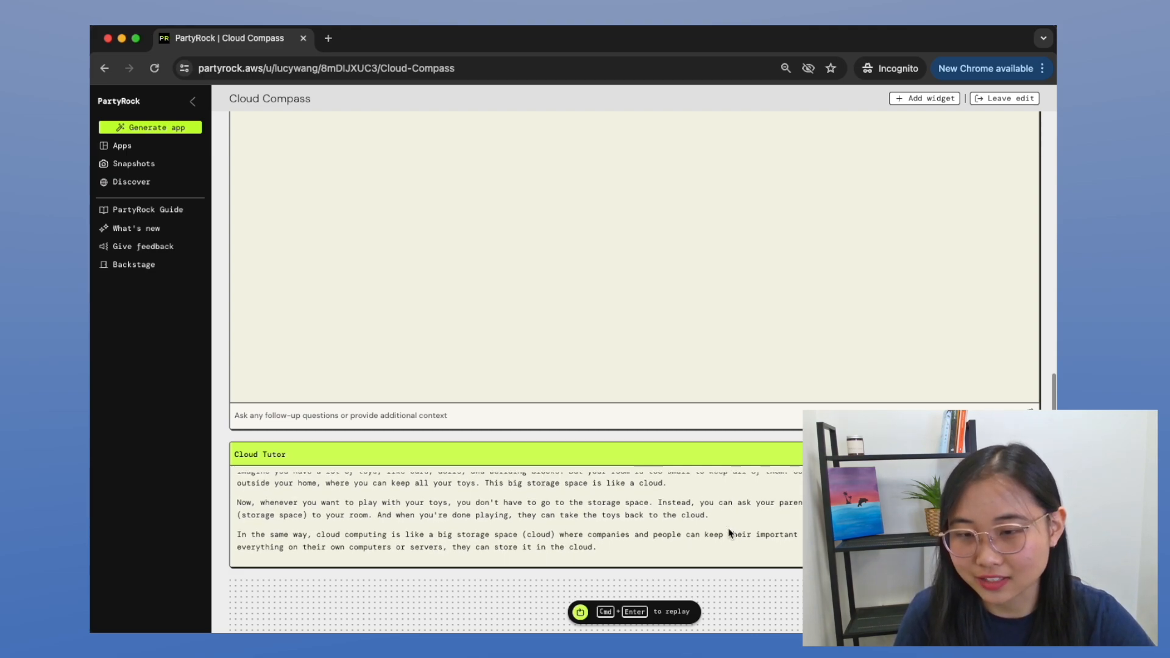
{"action": "scroll", "scroll_direction": "down", "scroll_amount": 3}
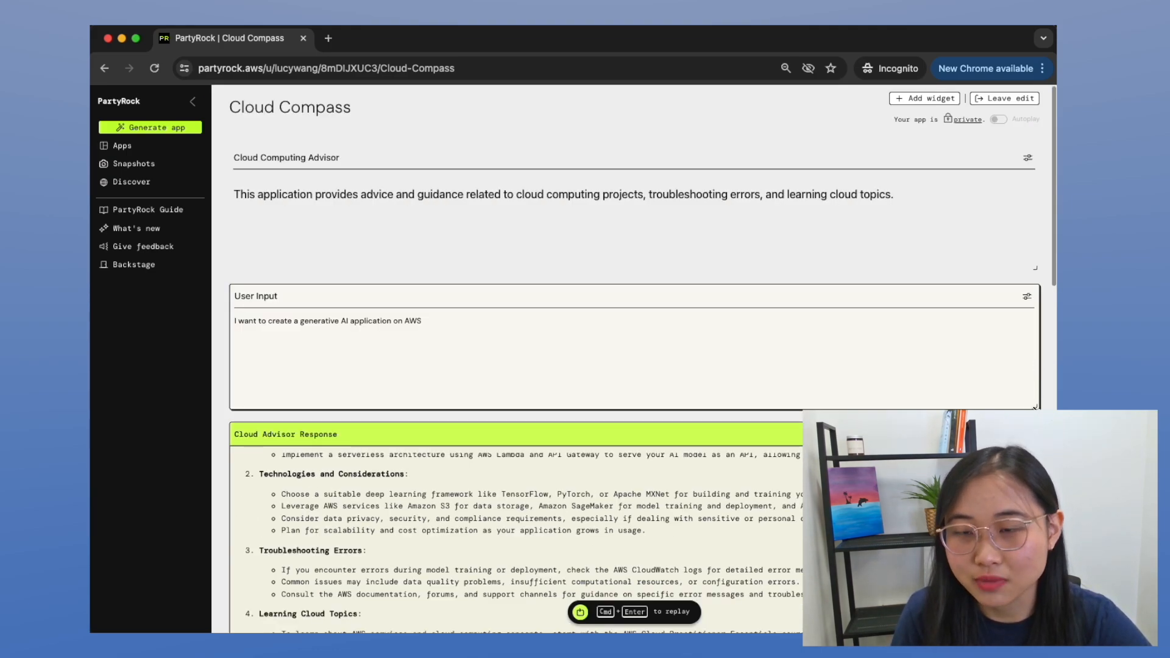
Step: Resize User Input, Advisor Response, Interactive Chat and Cloud Tutor into two columns
{"action": "left_click_drag", "start_coordinate": [1034, 406], "coordinate": [782, 369]}
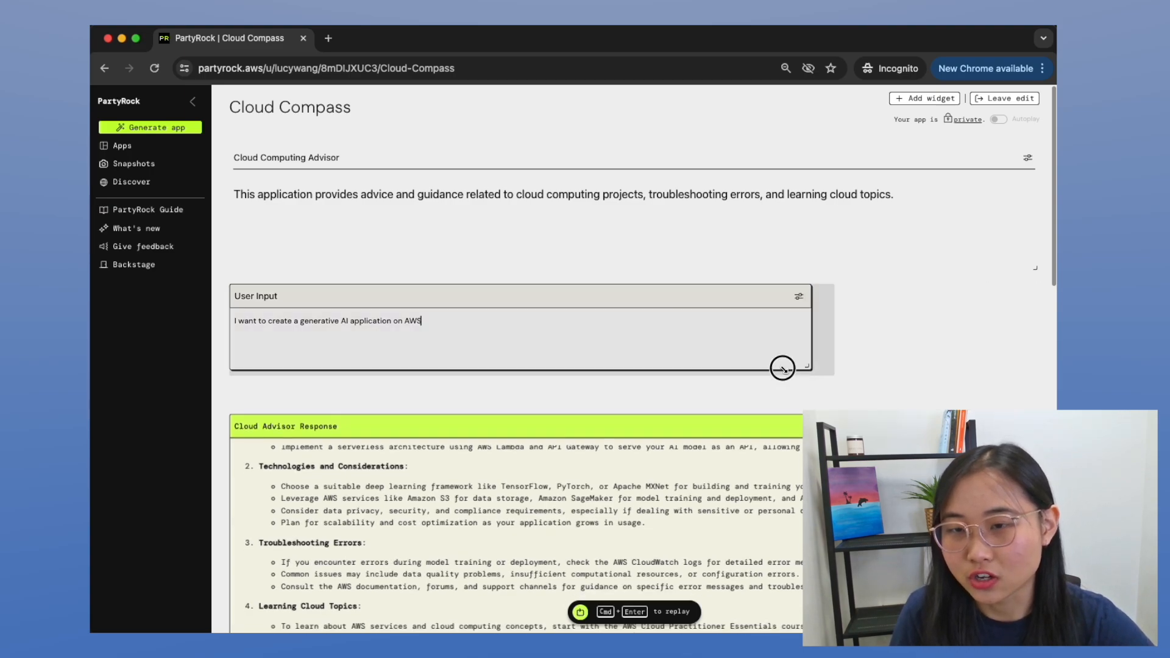
{"action": "scroll", "scroll_direction": "down", "scroll_amount": 3}
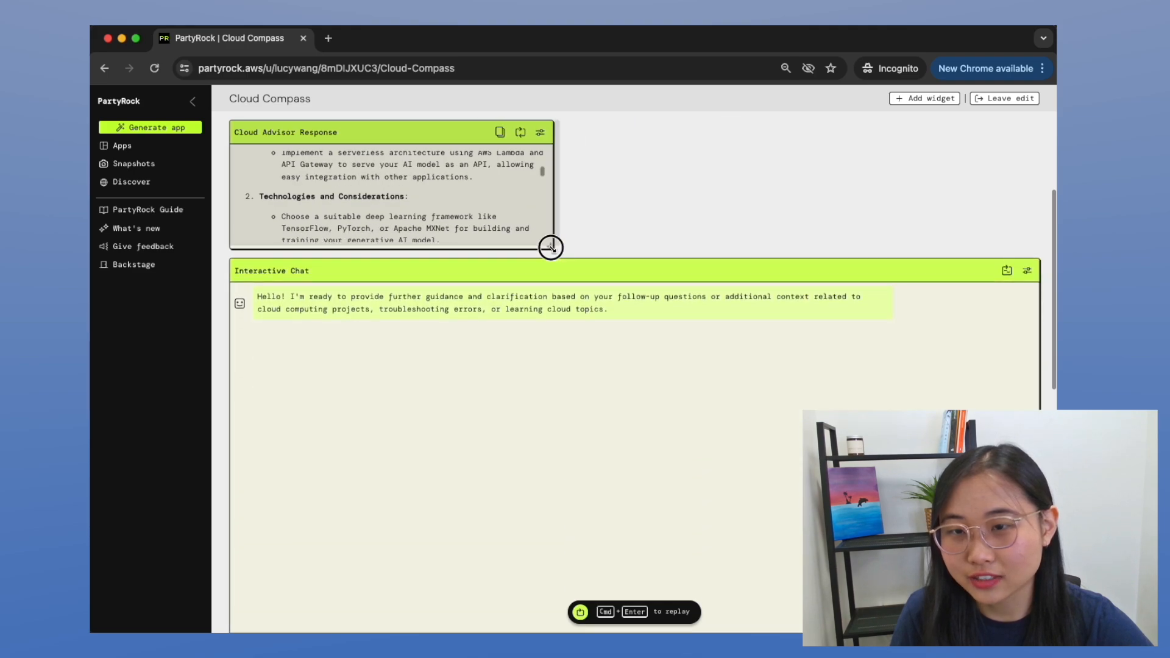
{"action": "scroll", "scroll_direction": "down", "scroll_amount": 3}
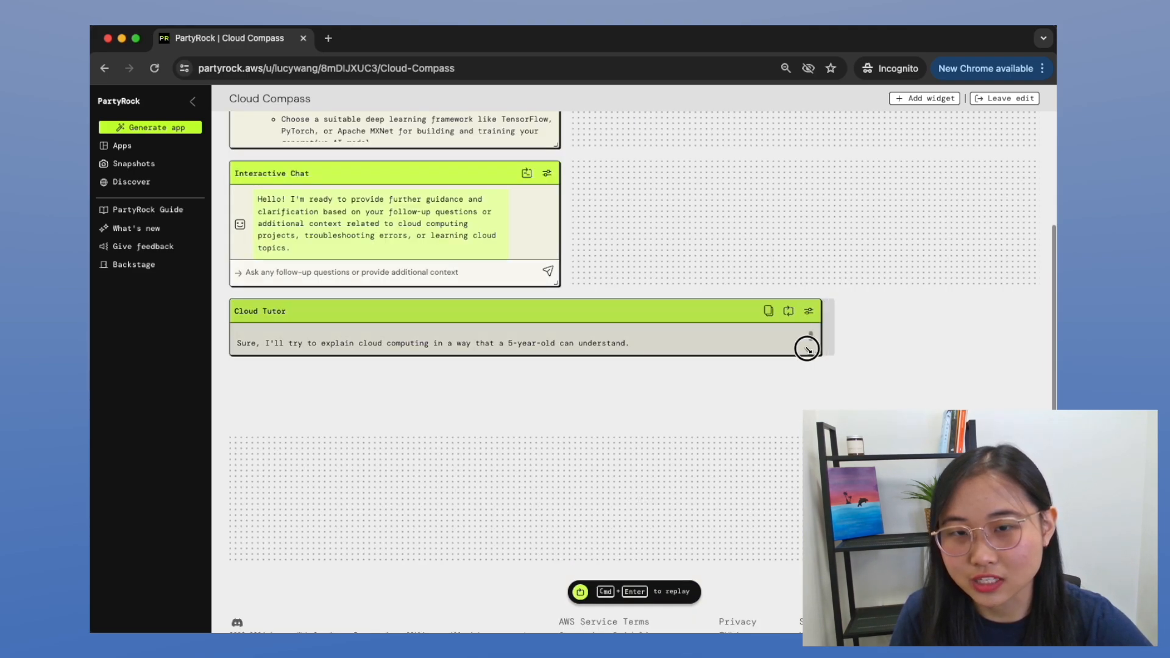
{"action": "scroll", "scroll_direction": "up", "scroll_amount": 3}
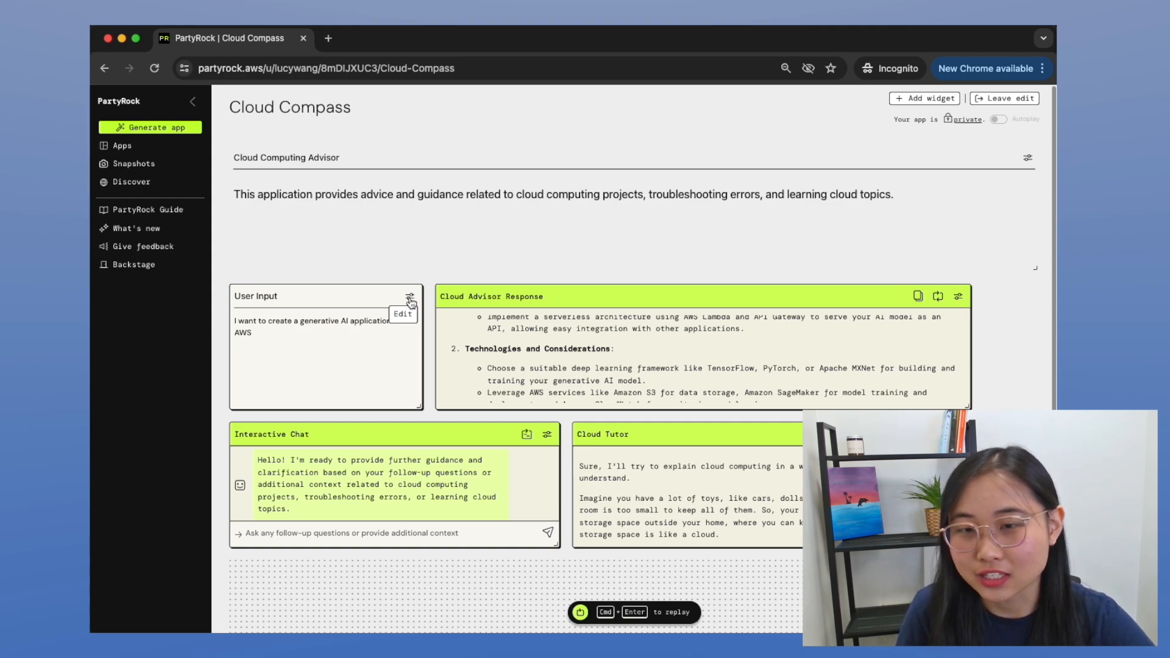
{"action": "left_click", "coordinate": [581, 613]}
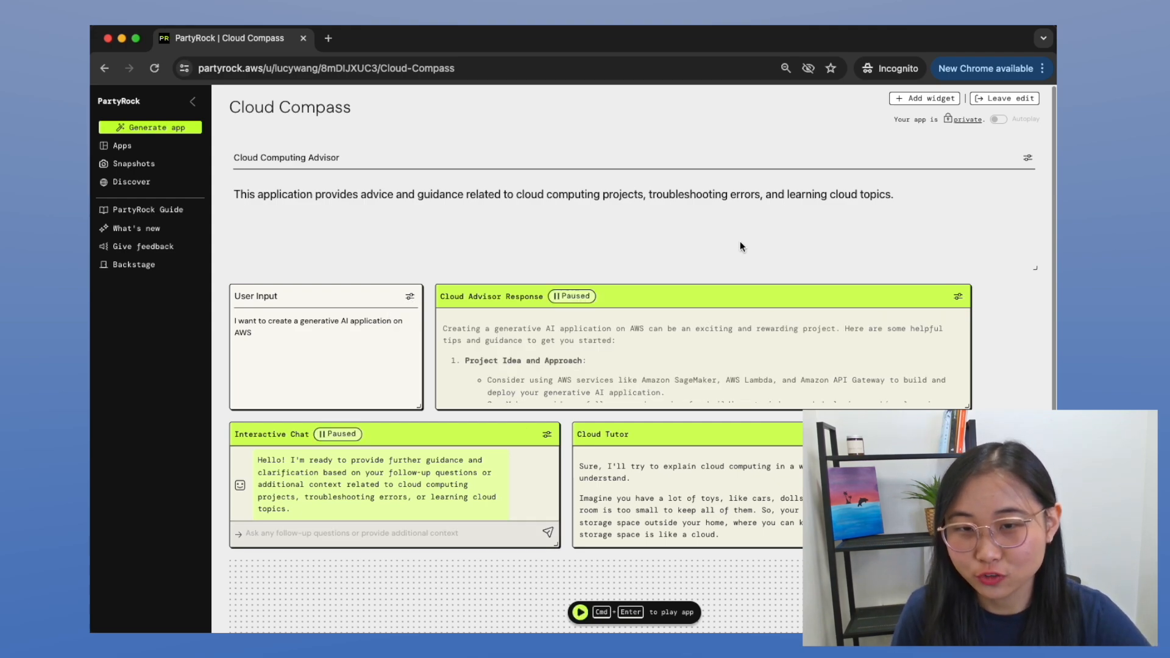
{"action": "mouse_move", "coordinate": [958, 297]}
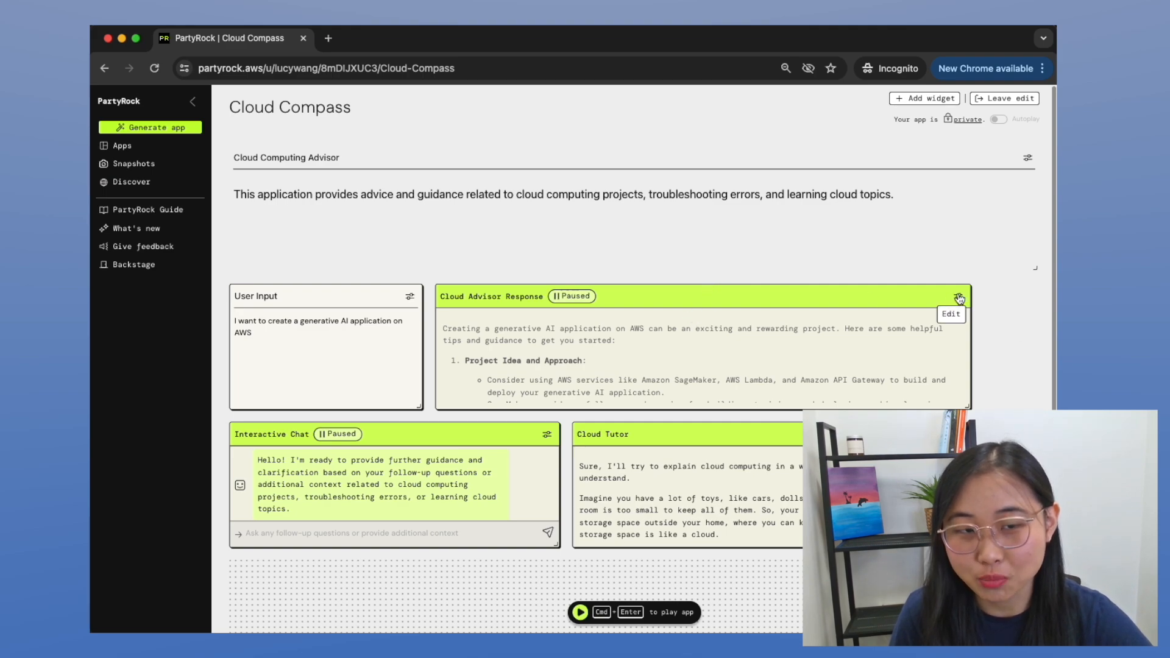
Step: Append 'Sound very friendly' tone instructions to the Cloud Advisor Response prompt and save
{"action": "left_click", "coordinate": [958, 297]}
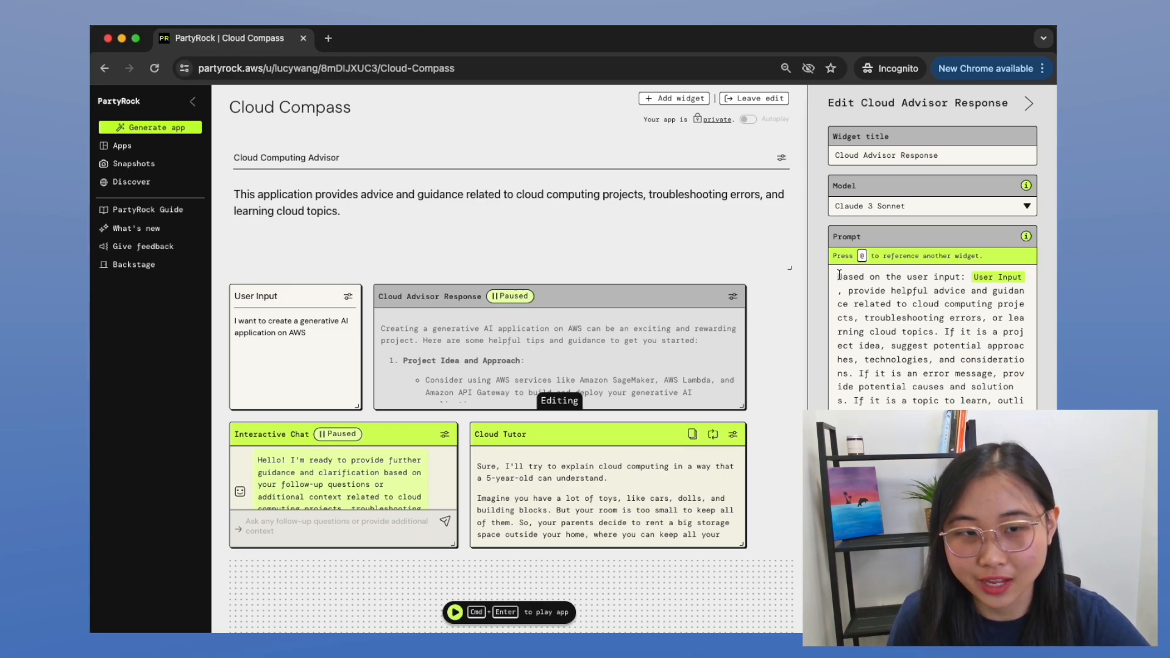
{"action": "left_click_drag", "start_coordinate": [837, 276], "coordinate": [1025, 399]}
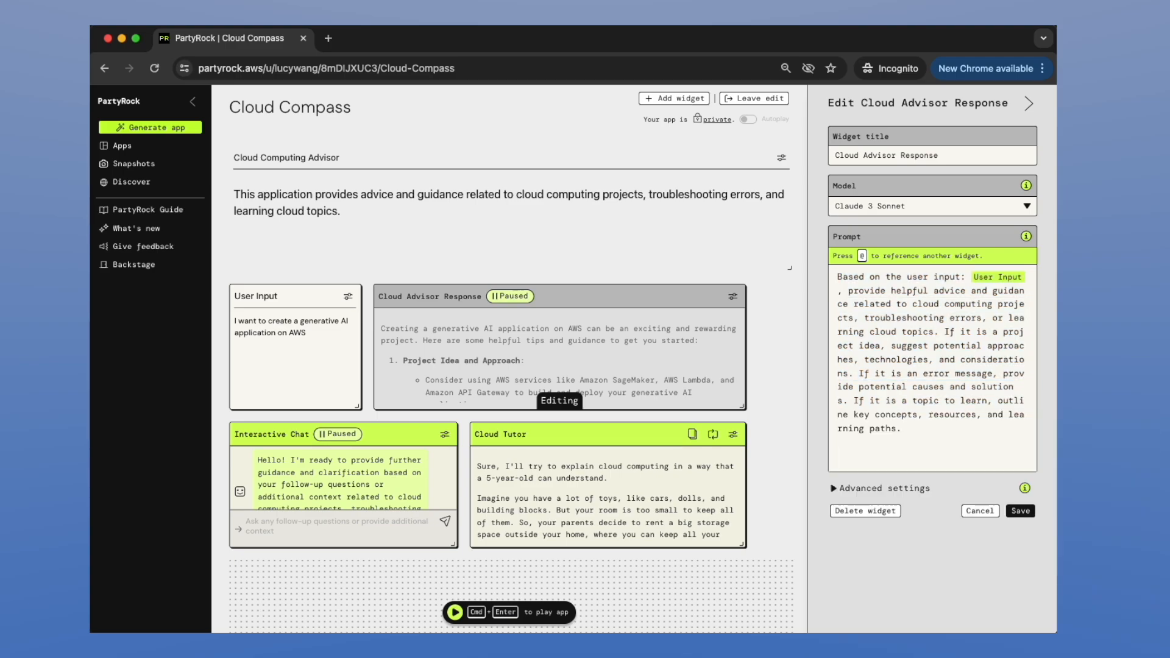
{"action": "type", "text": "Sound very friendly and approachable in your tone."}
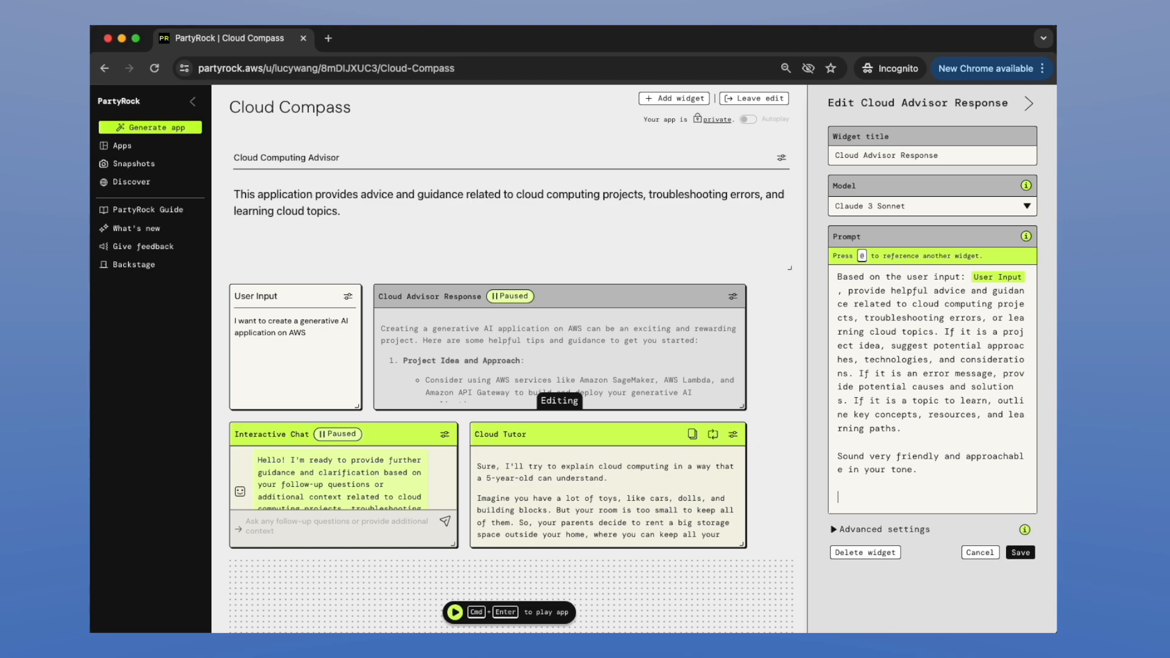
{"action": "type", "text": "Make"}
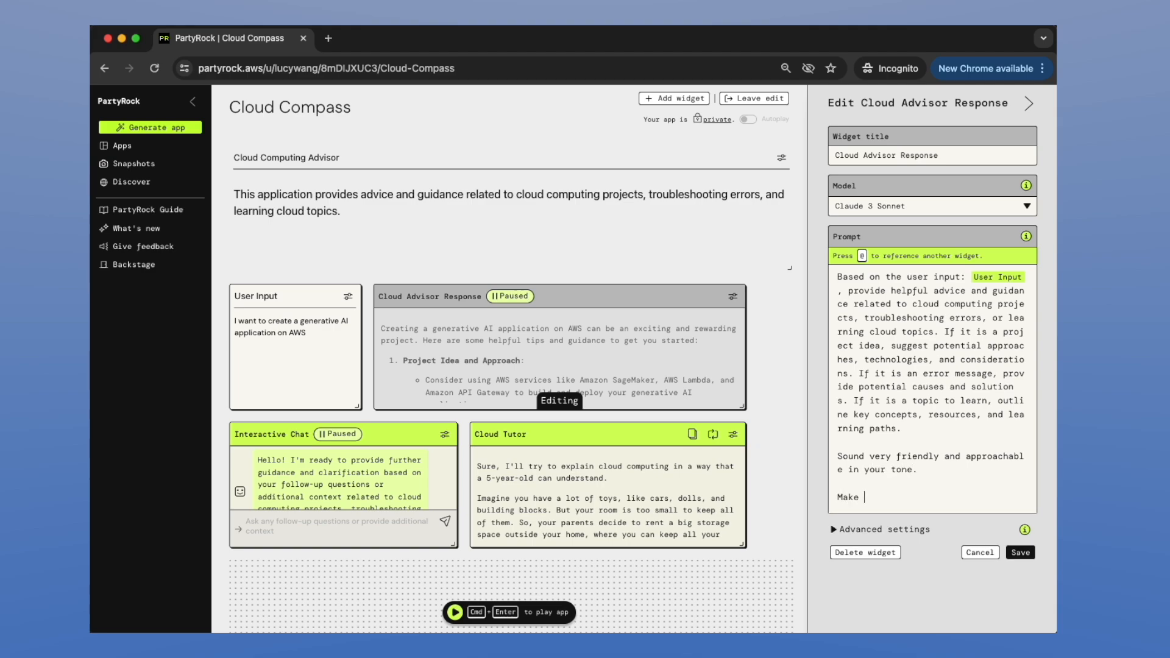
{"action": "type", "text": "your suggesti"}
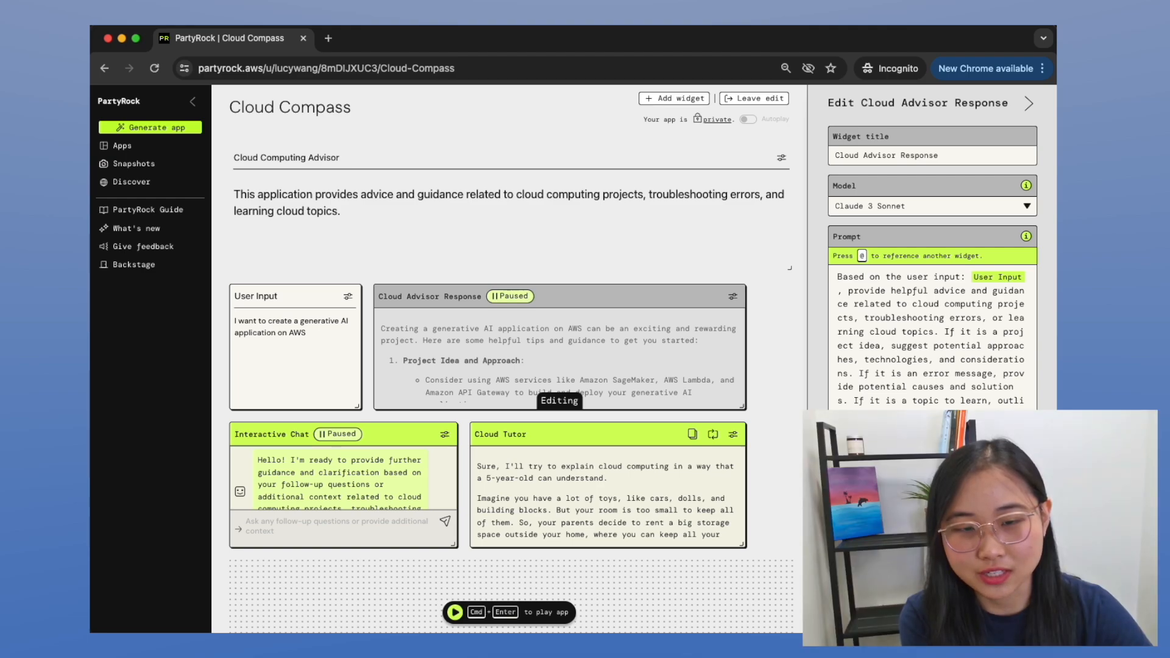
{"action": "left_click", "coordinate": [455, 613]}
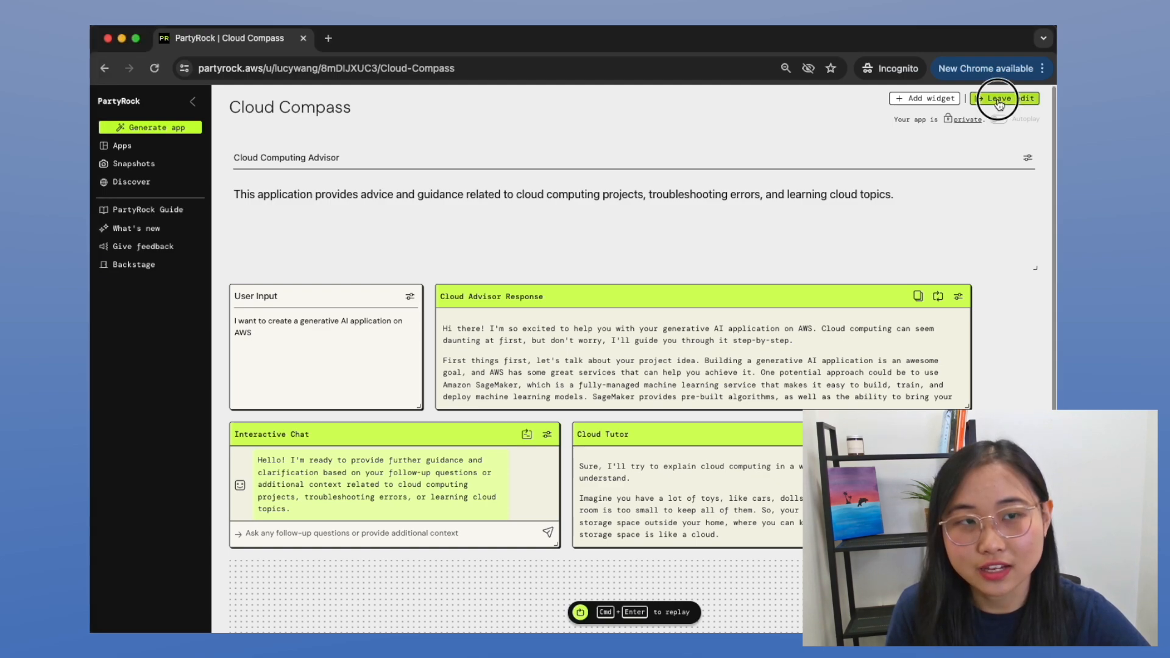
Step: Leave edit mode, make Cloud Compass public, and dismiss the public confirmation
{"action": "left_click", "coordinate": [1001, 98]}
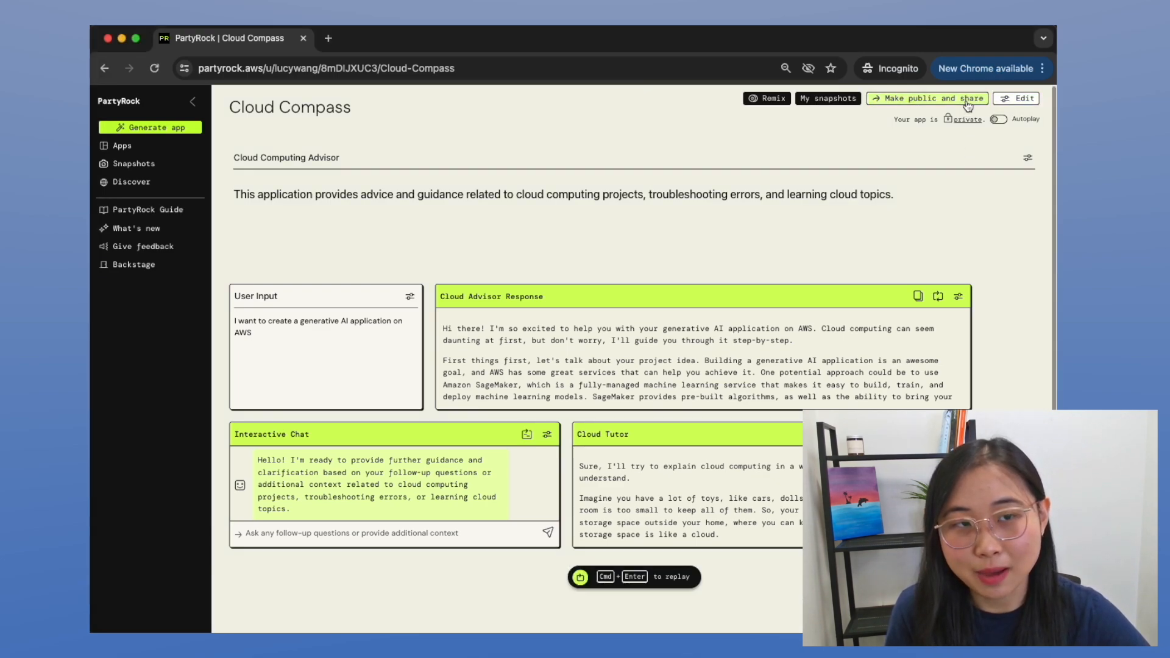
{"action": "left_click", "coordinate": [927, 98]}
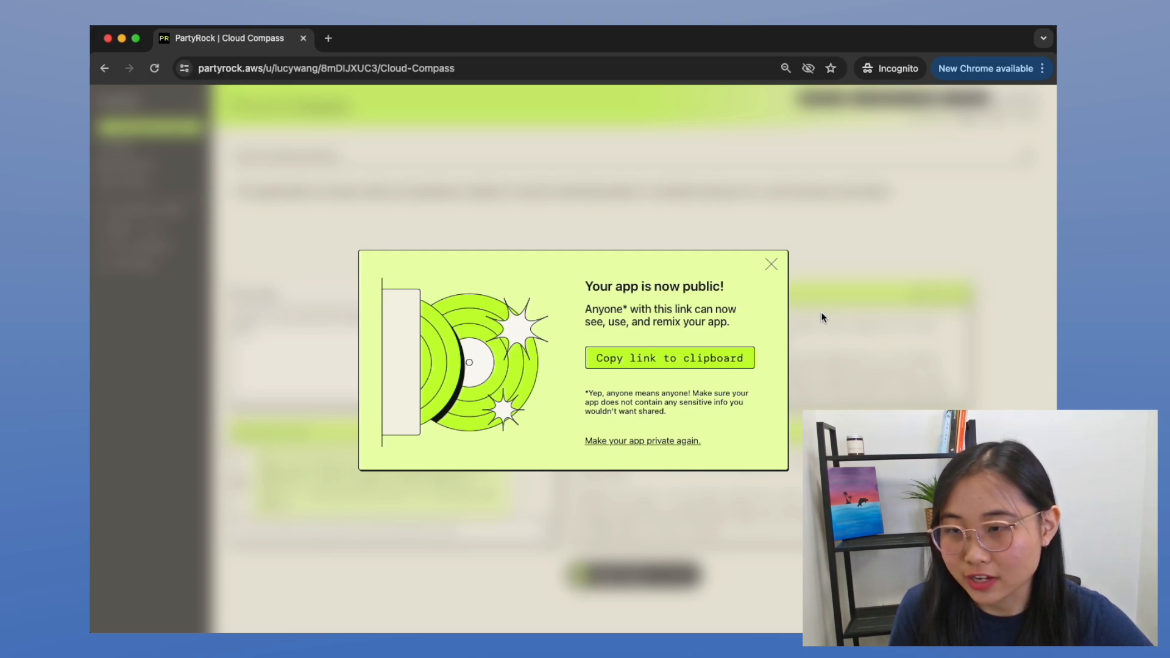
{"action": "left_click", "coordinate": [771, 264]}
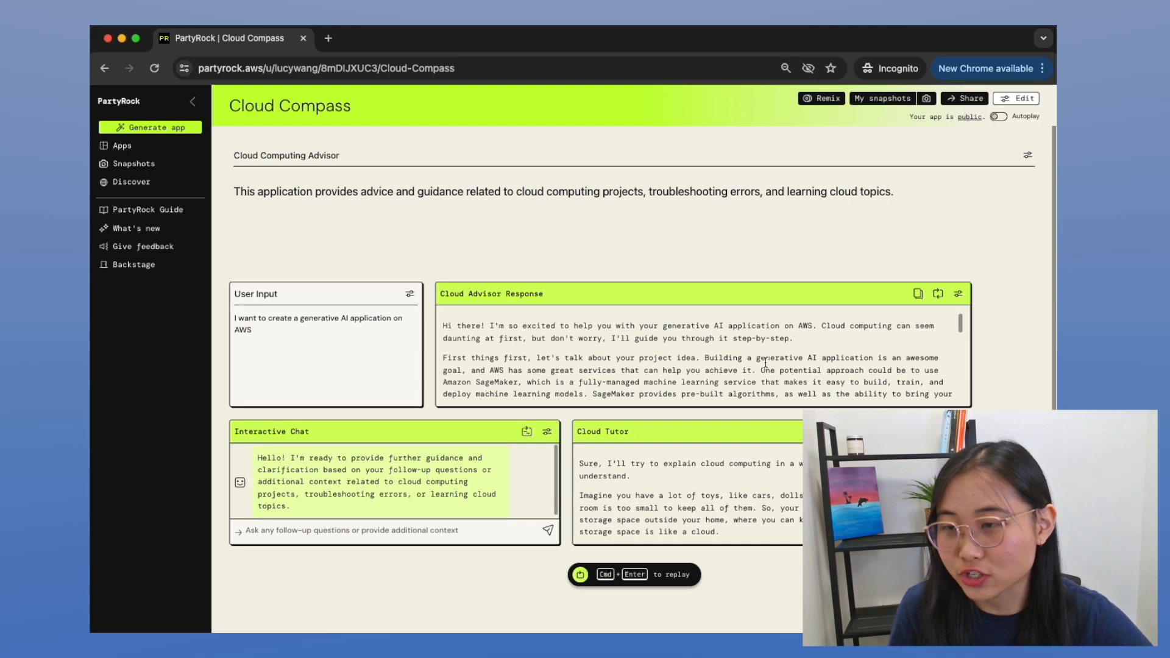
{"action": "mouse_move", "coordinate": [499, 325]}
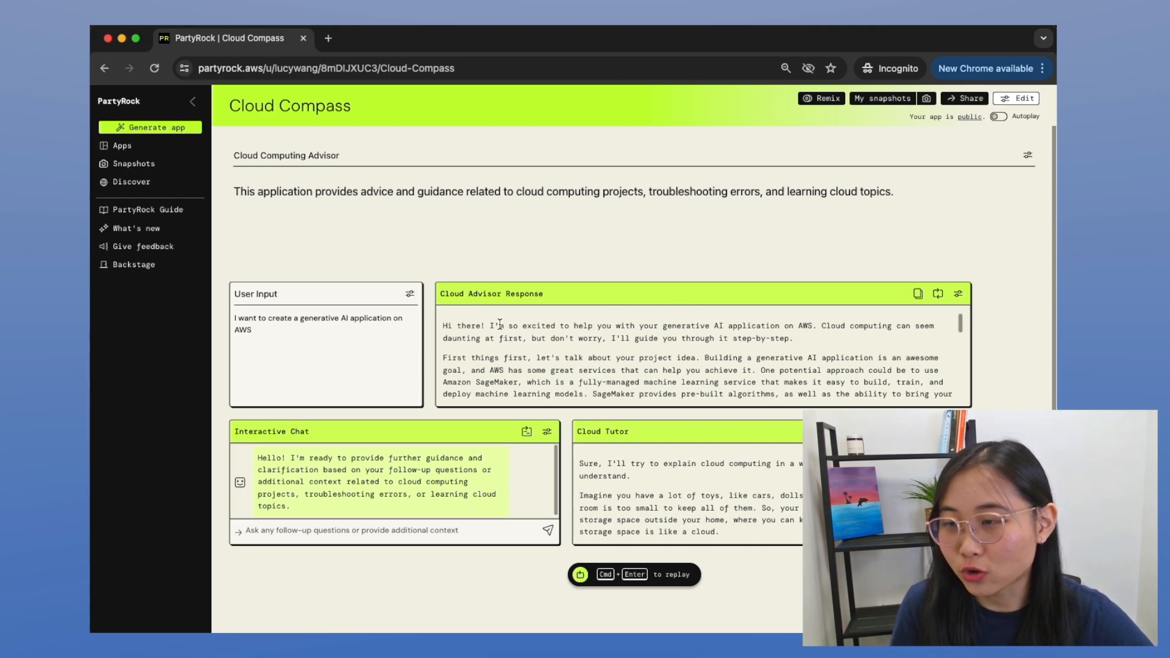
{"action": "mouse_move", "coordinate": [315, 341]}
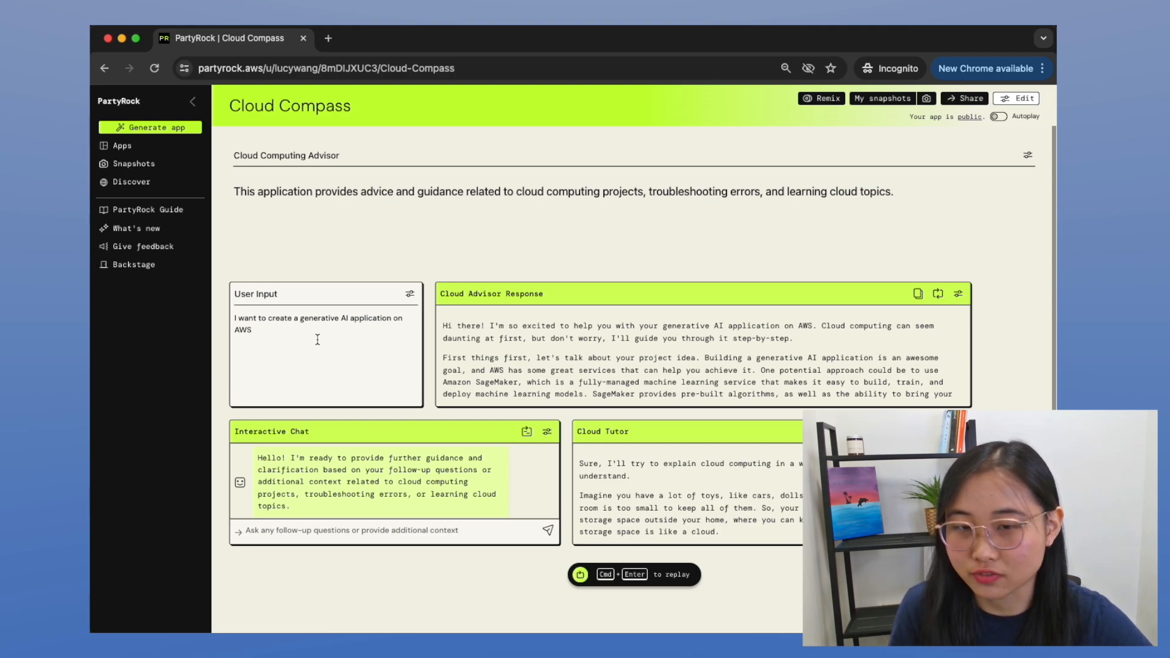
{"action": "mouse_move", "coordinate": [906, 138]}
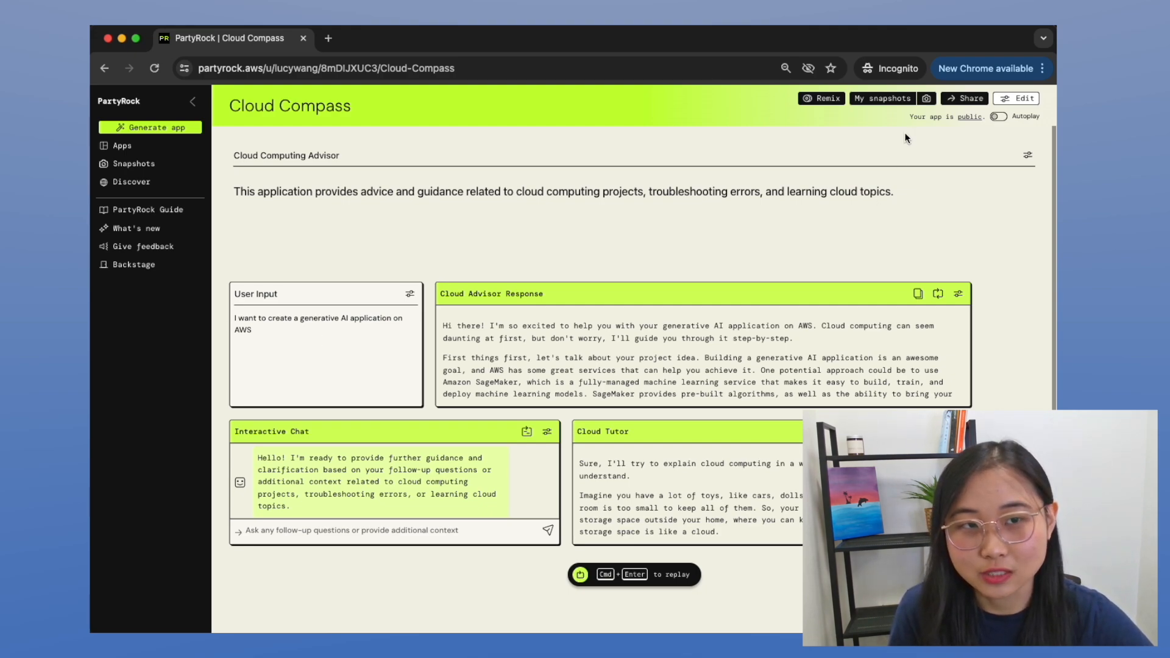
{"action": "mouse_move", "coordinate": [927, 99]}
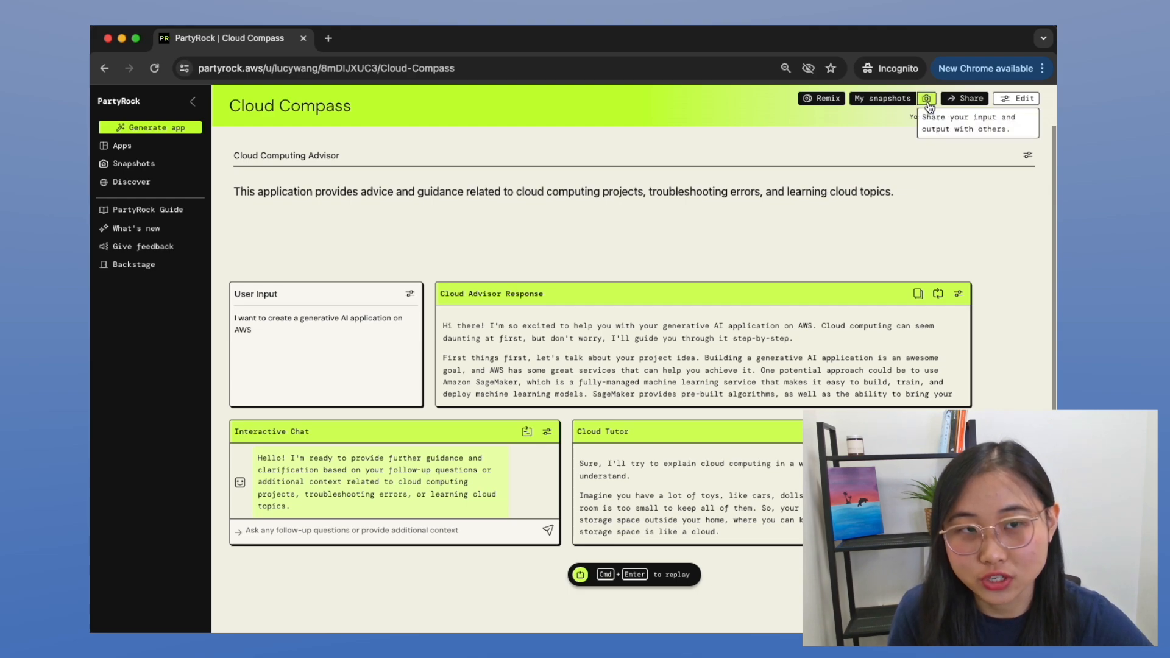
Step: Save a snapshot of the current Cloud Compass input and output and copy its link
{"action": "left_click", "coordinate": [926, 99]}
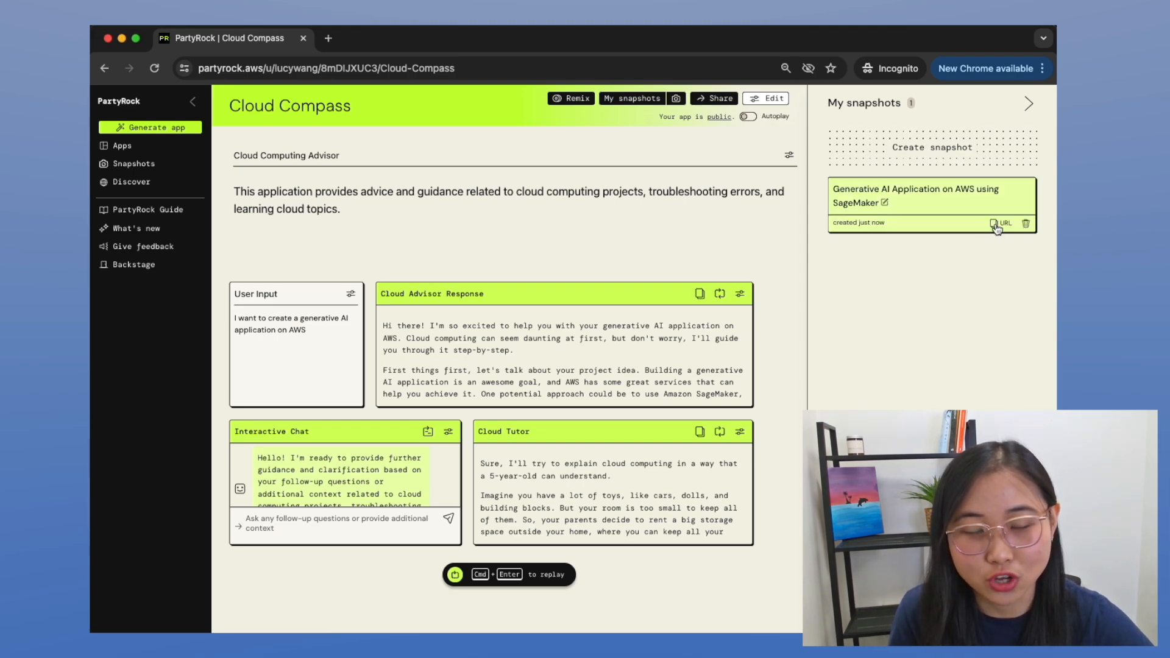
{"action": "left_click", "coordinate": [1000, 223]}
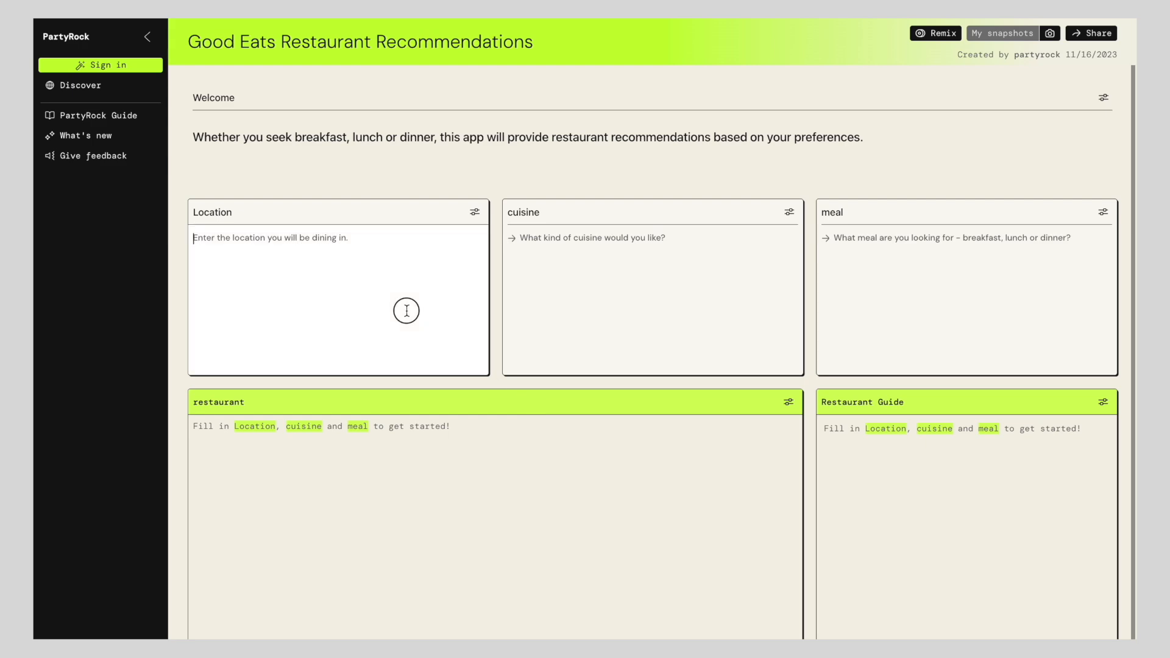
Step: Enter Sydney as location and Chinese as cuisine, and begin the meal field with 'B'
{"action": "type", "text": "Sydney"}
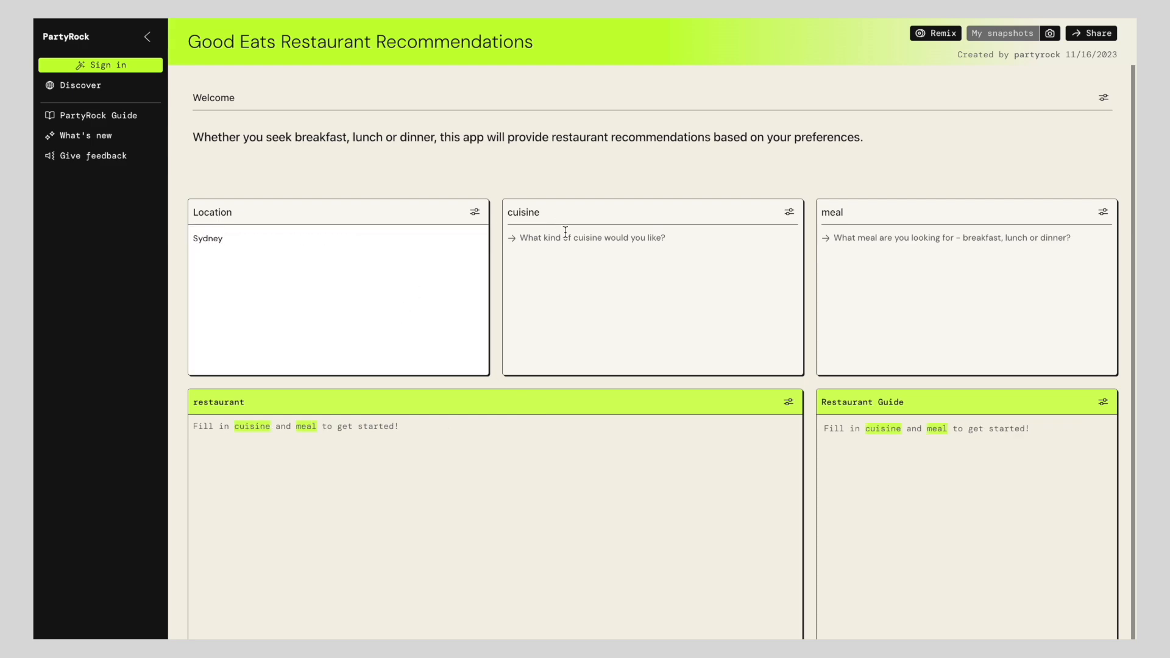
{"action": "type", "text": "Chinese"}
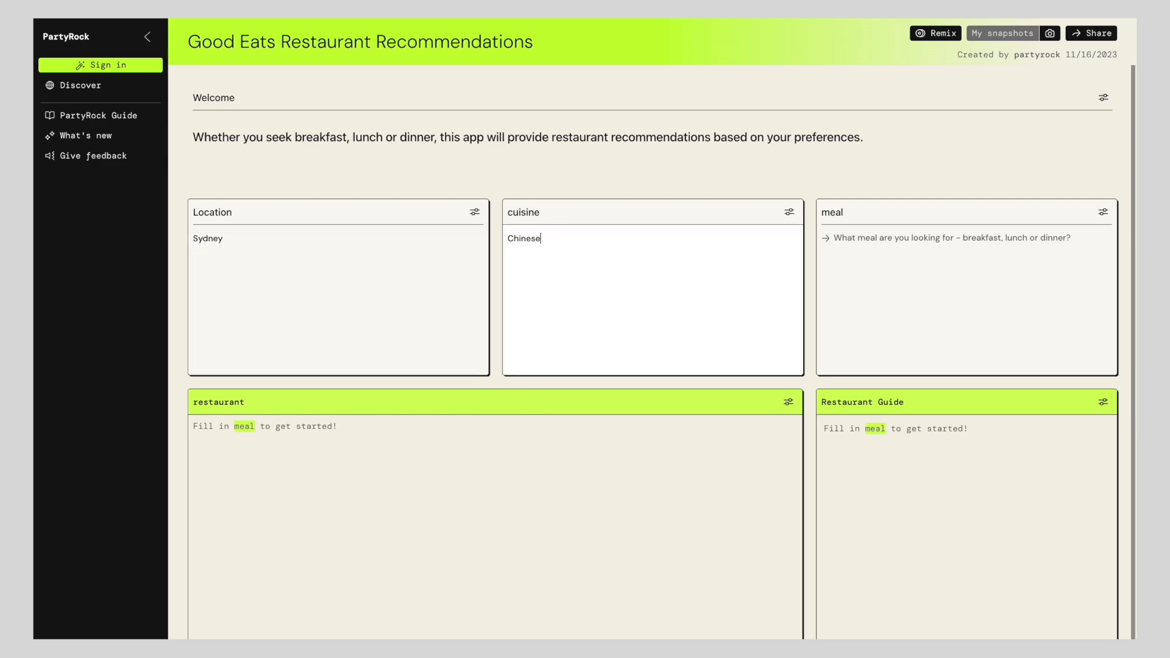
{"action": "type", "text": "B"}
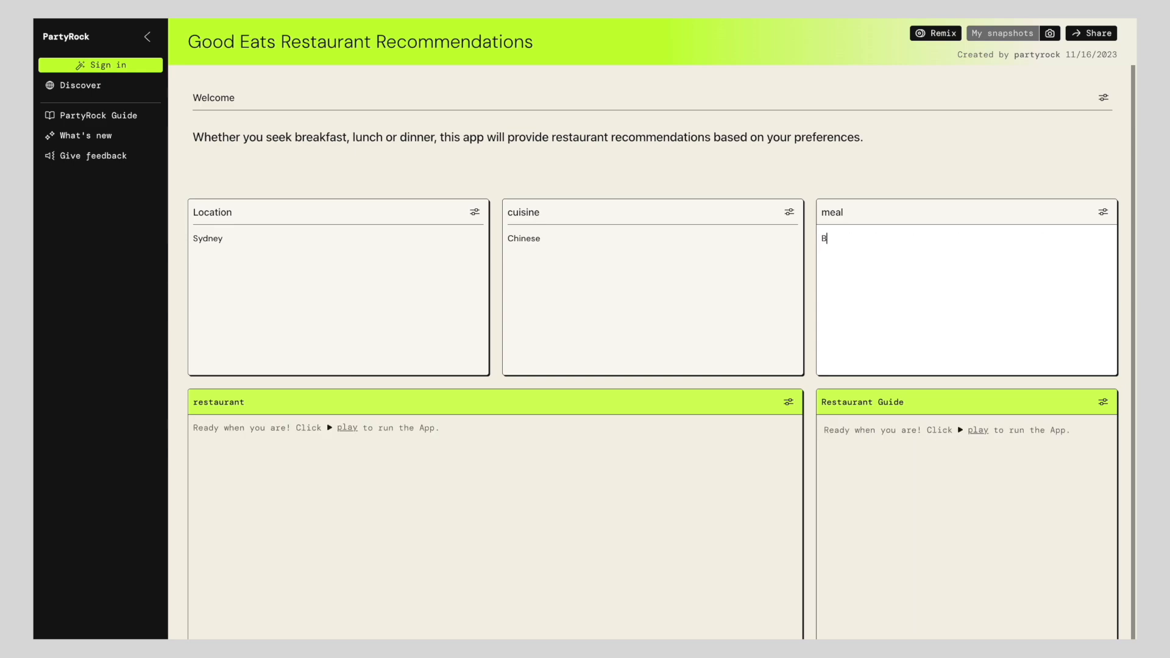